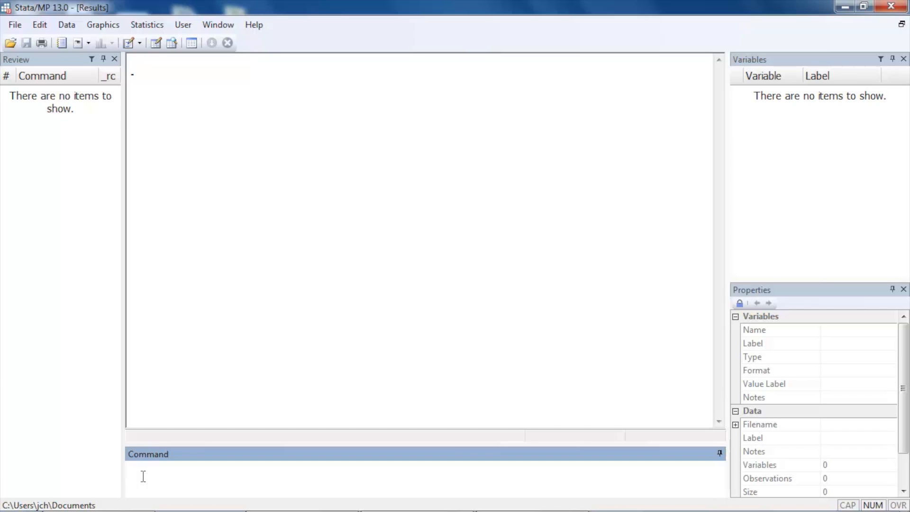
mouse_move(92, 195)
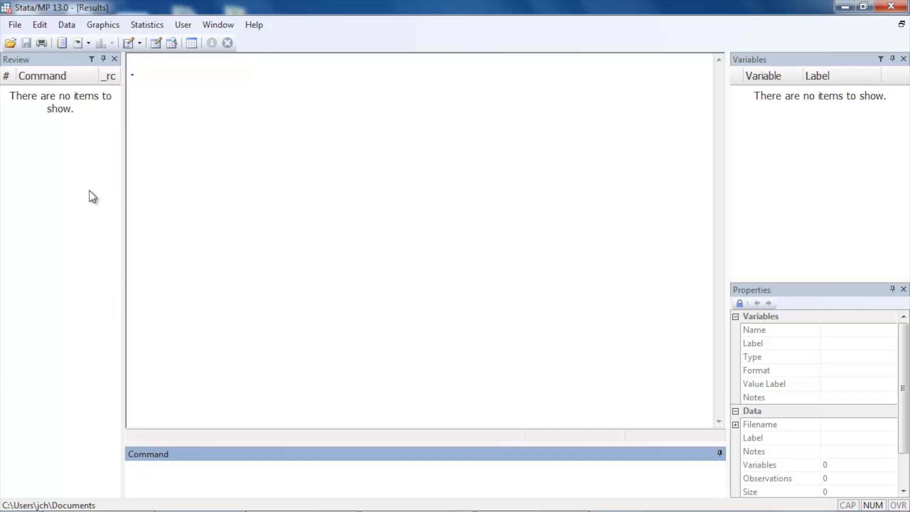
Step: Open the File menu in the empty Stata session
click(13, 24)
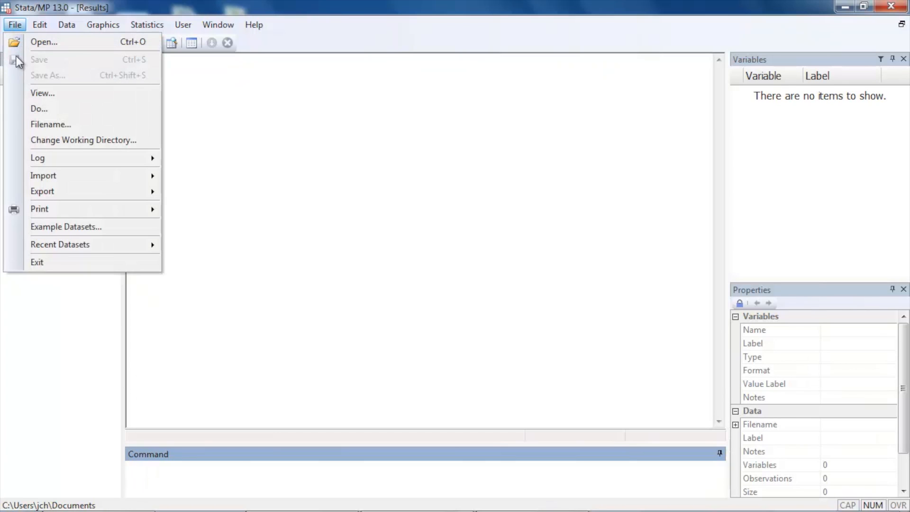
mouse_move(66, 226)
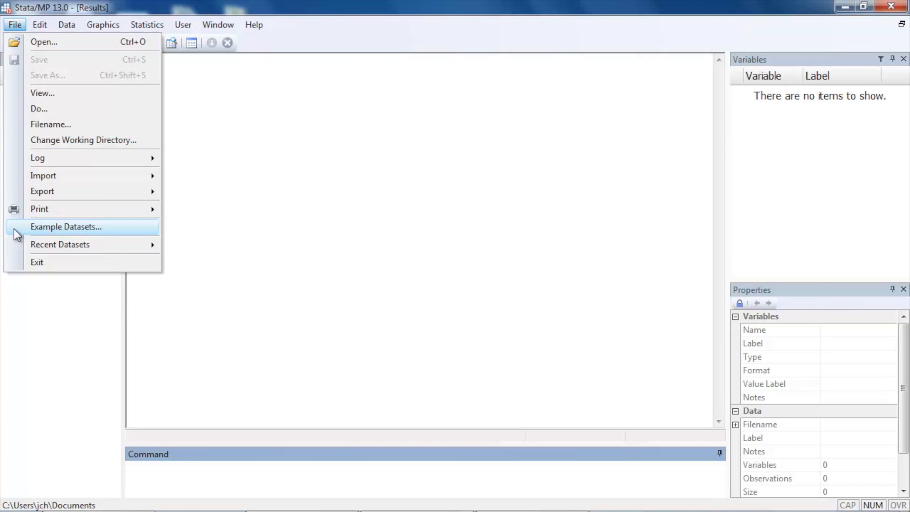
Step: Browse the Stata 13 manual datasets to cattaneo2.dta in the Treatment-Effects manual list
click(65, 227)
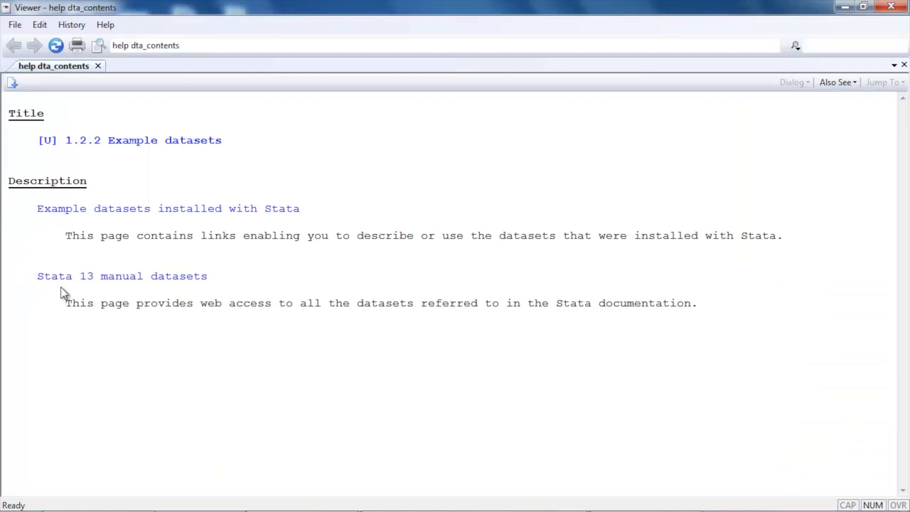
click(122, 276)
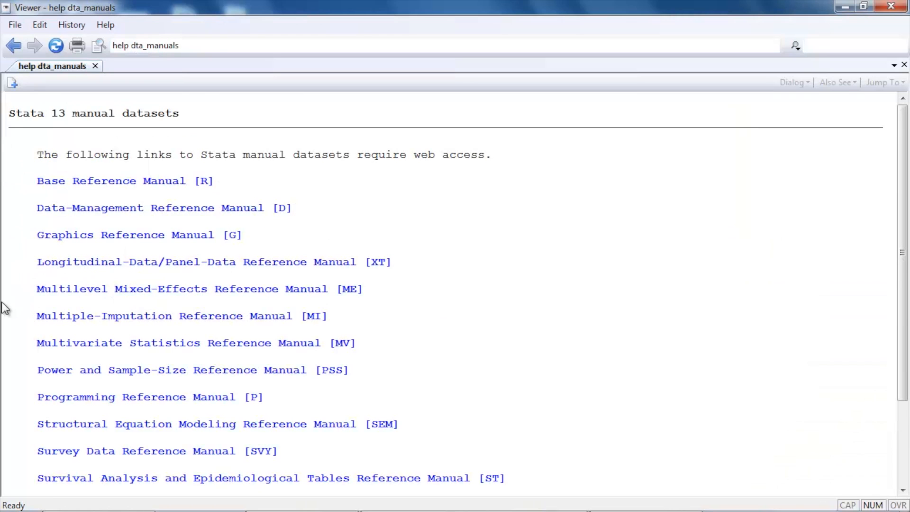
scroll(down, 3)
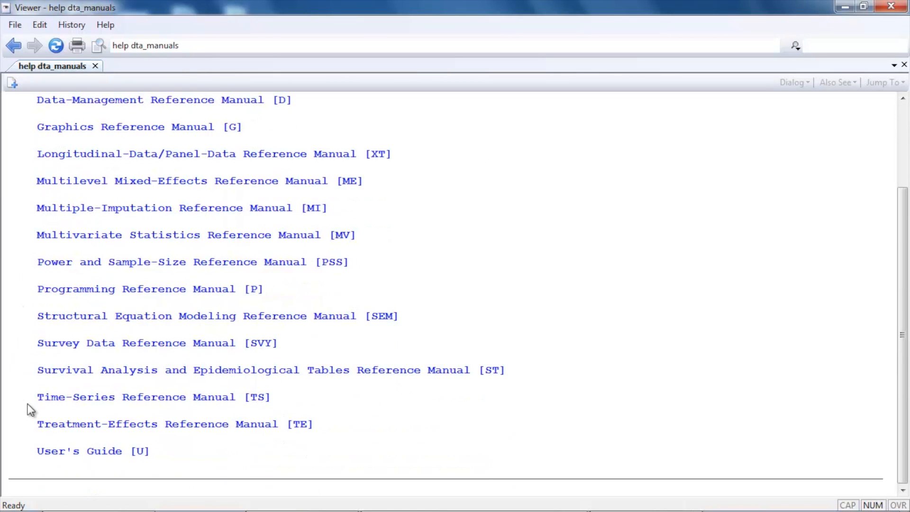
mouse_move(200, 431)
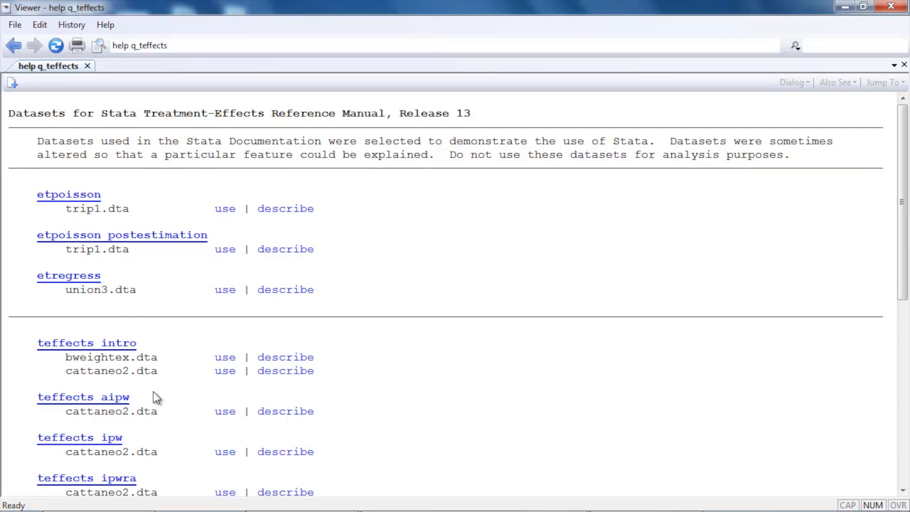
scroll(down, 3)
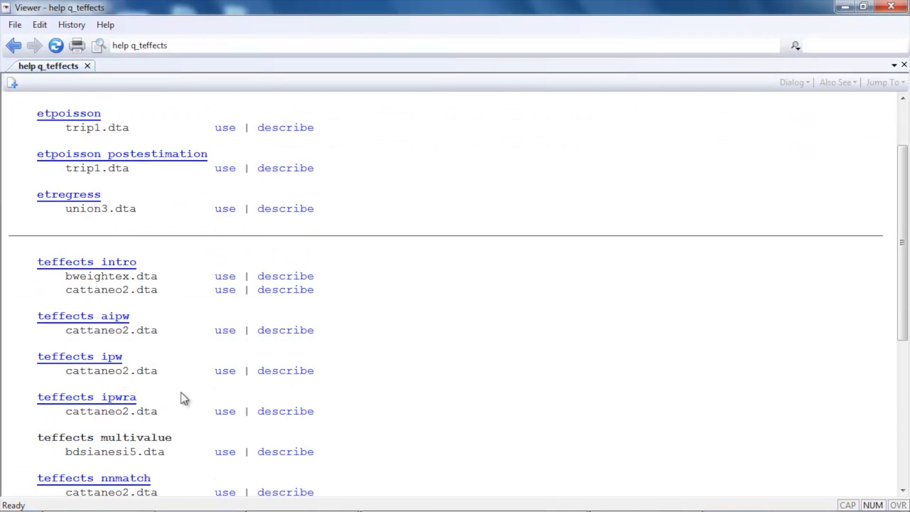
scroll(down, 3)
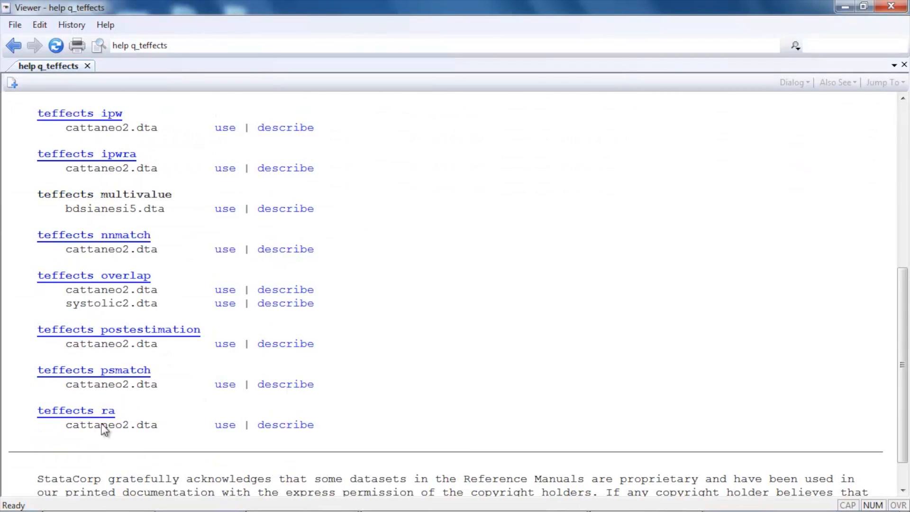
double_click(111, 424)
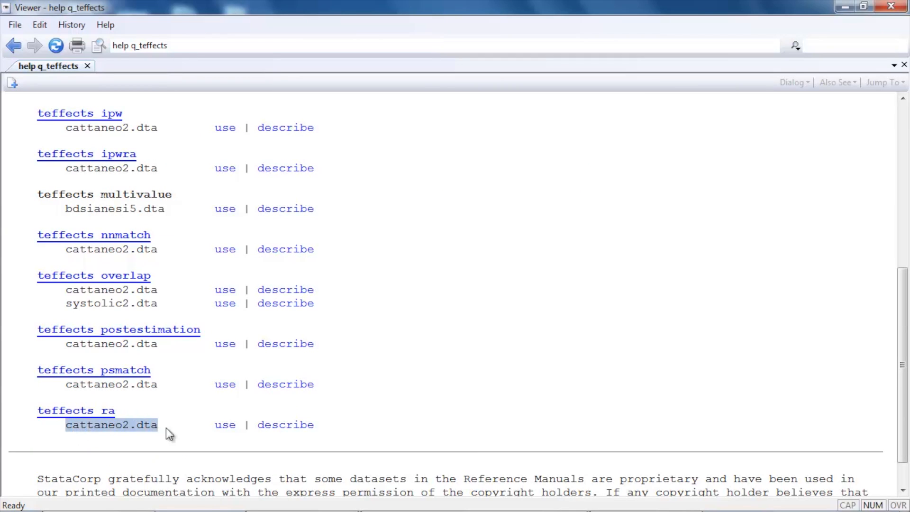
mouse_move(225, 424)
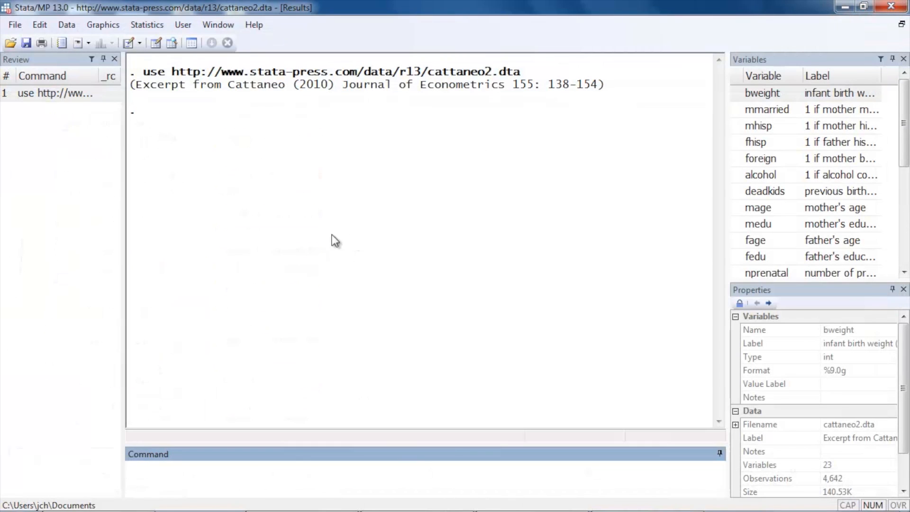
mouse_move(343, 141)
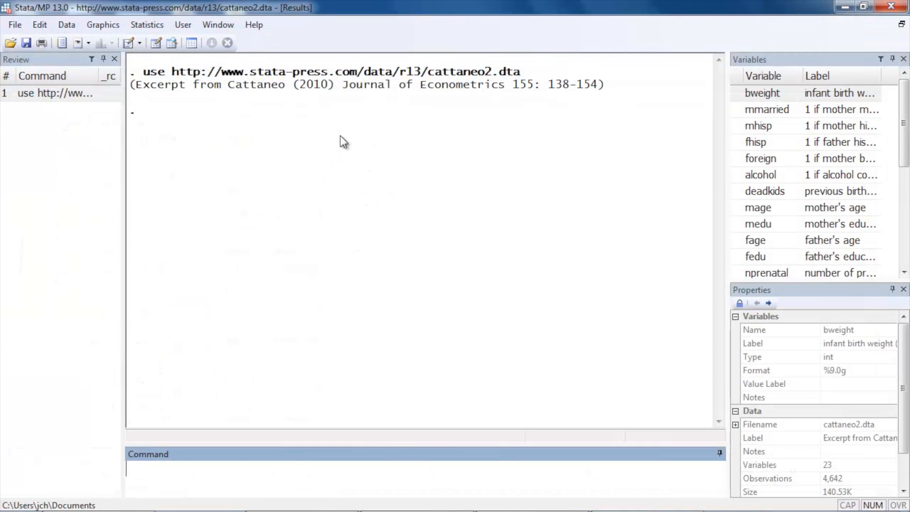
mouse_move(342, 115)
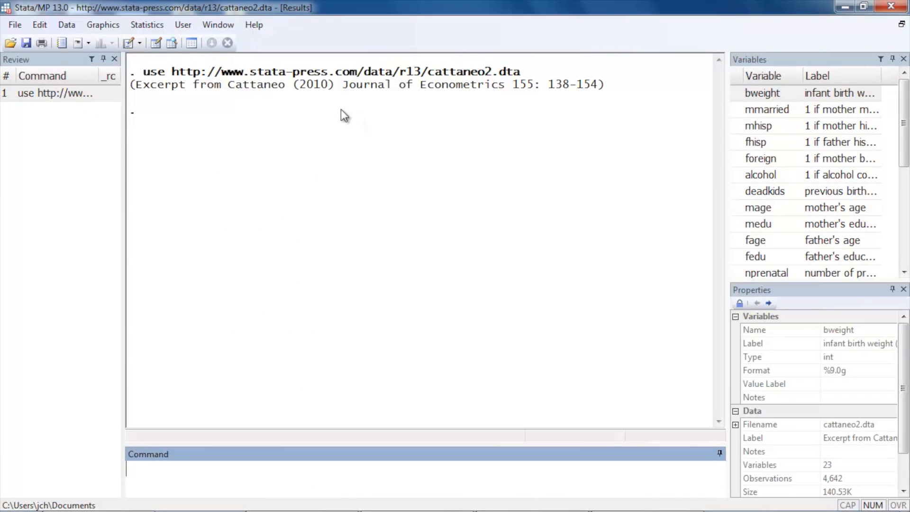
mouse_move(345, 122)
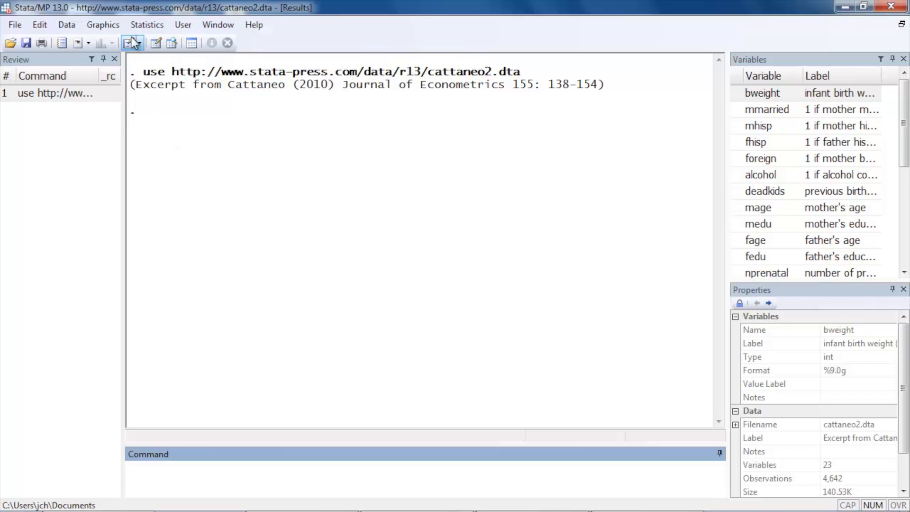
Step: Open the Statistics menu once cattaneo2.dta is loaded
click(146, 25)
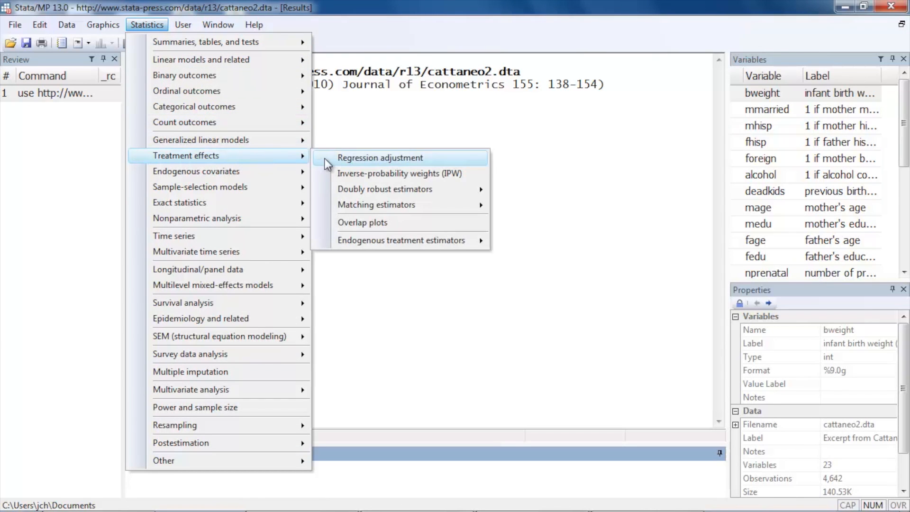
Step: Open the teffects dialog with Regression adjustment kept as the estimator
click(380, 158)
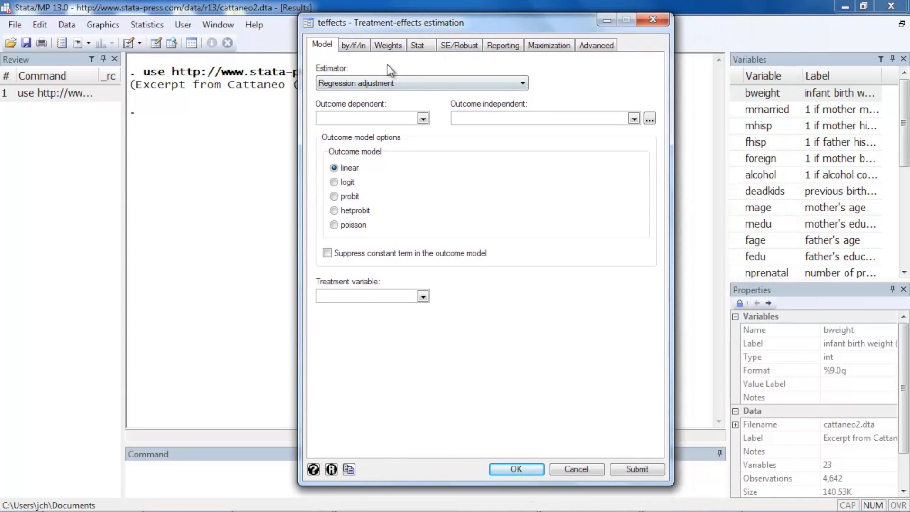
mouse_move(322, 52)
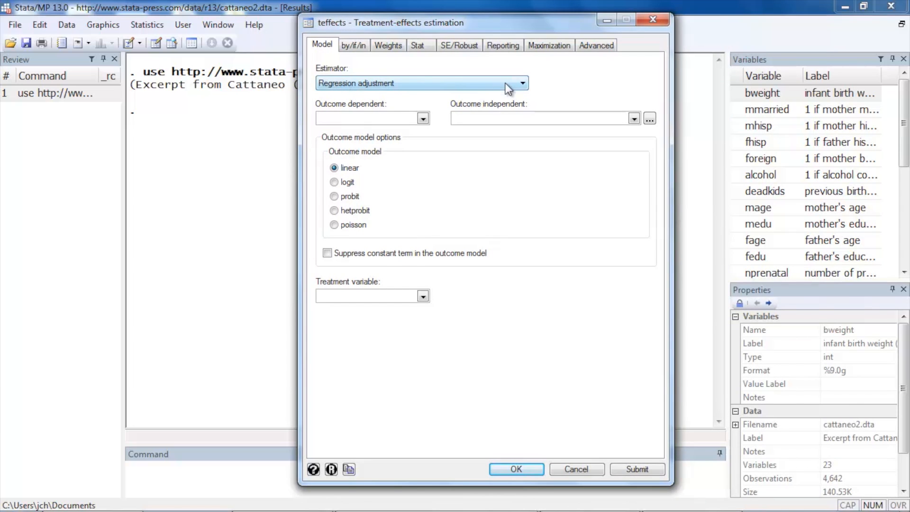
click(521, 83)
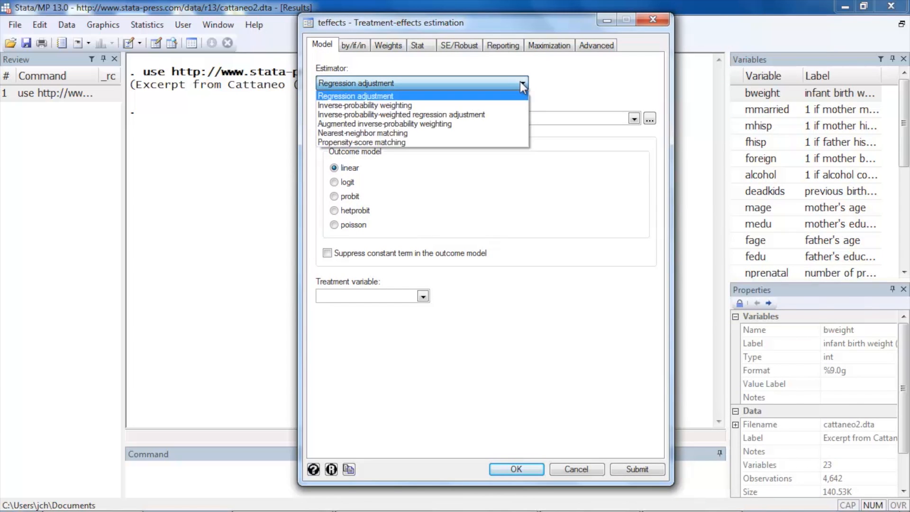
click(356, 95)
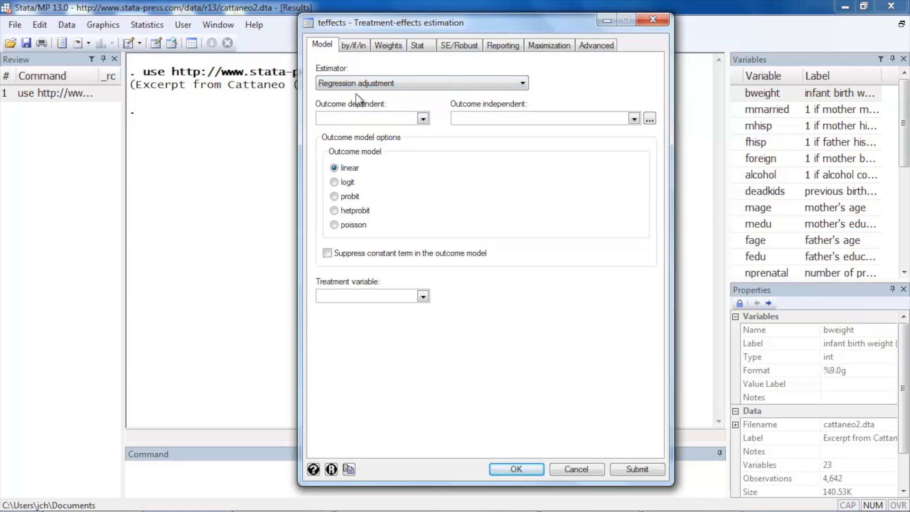
mouse_move(318, 106)
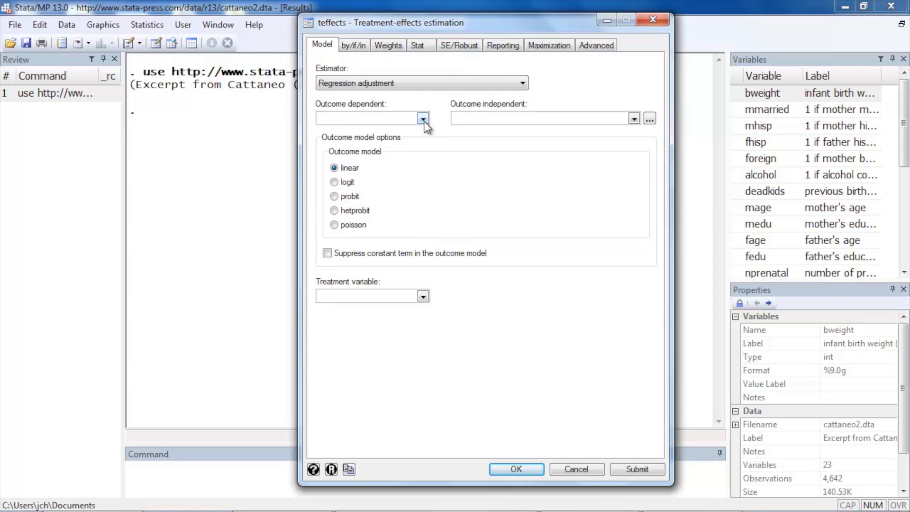
Step: Set bweight as outcome with covariates mmarried, mage, prenatal1 and fbaby
click(423, 119)
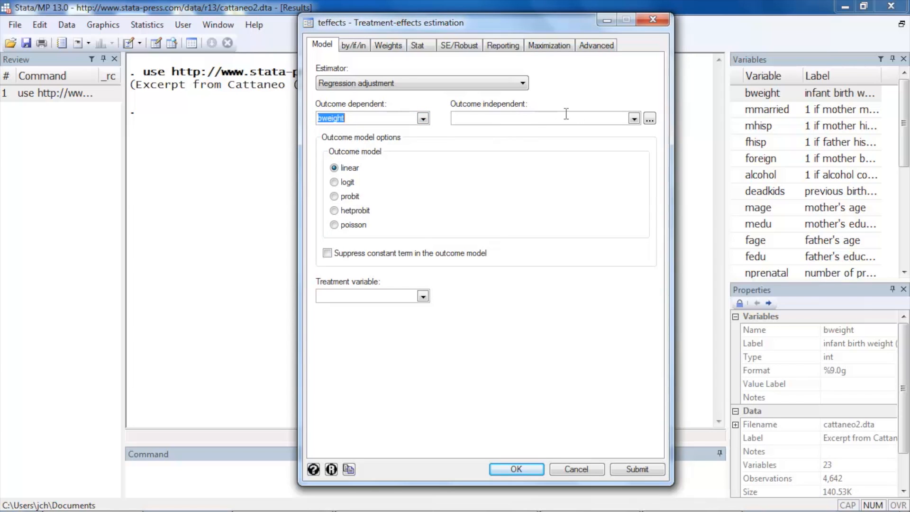
click(634, 118)
text(mmarried mage)
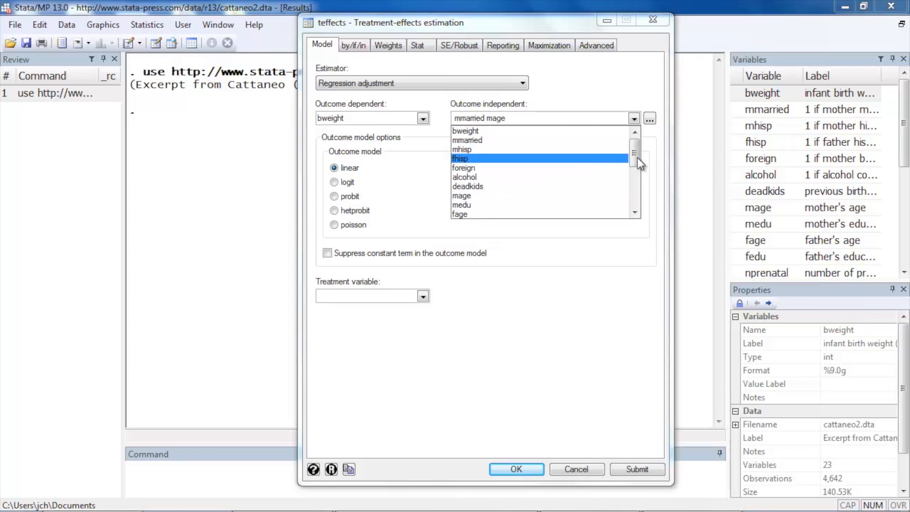
scroll(down, 3)
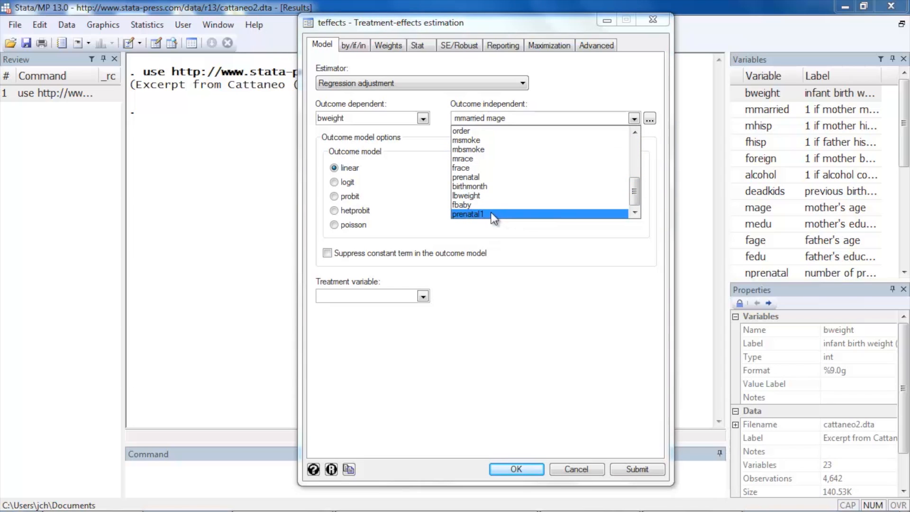
click(468, 214)
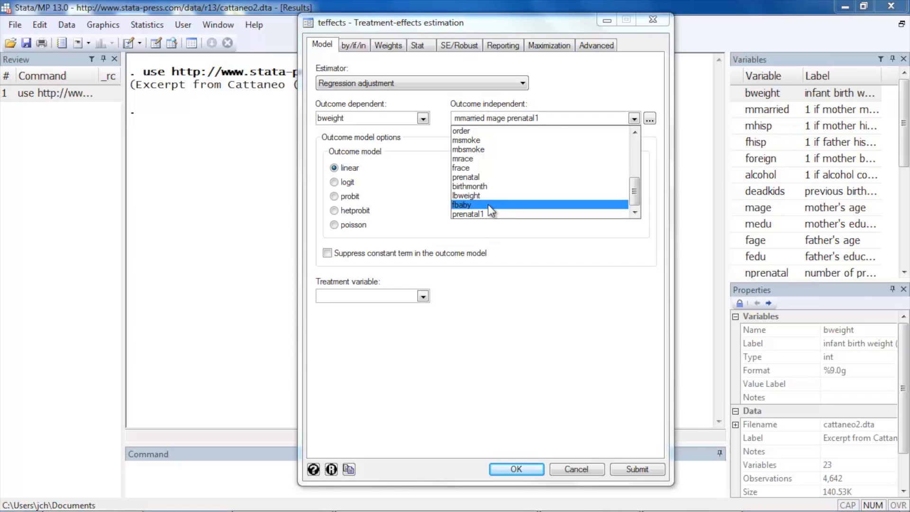
click(461, 204)
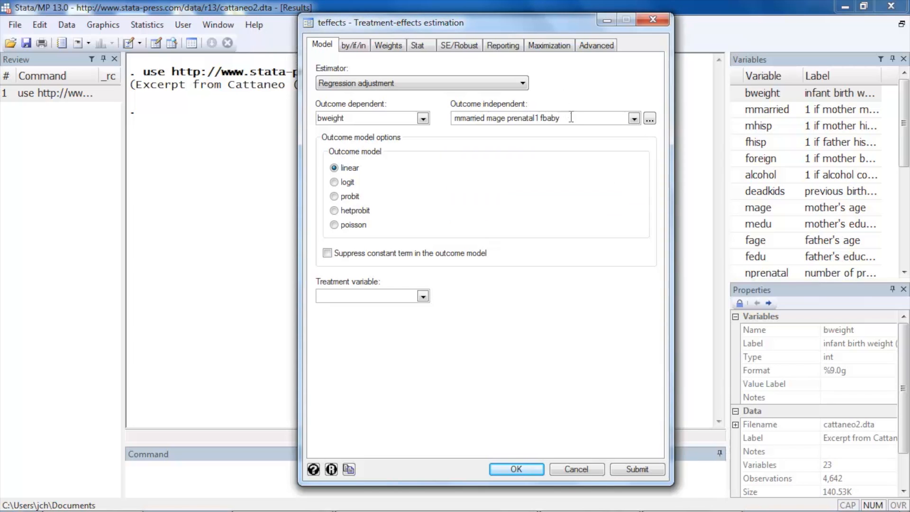
mouse_move(575, 87)
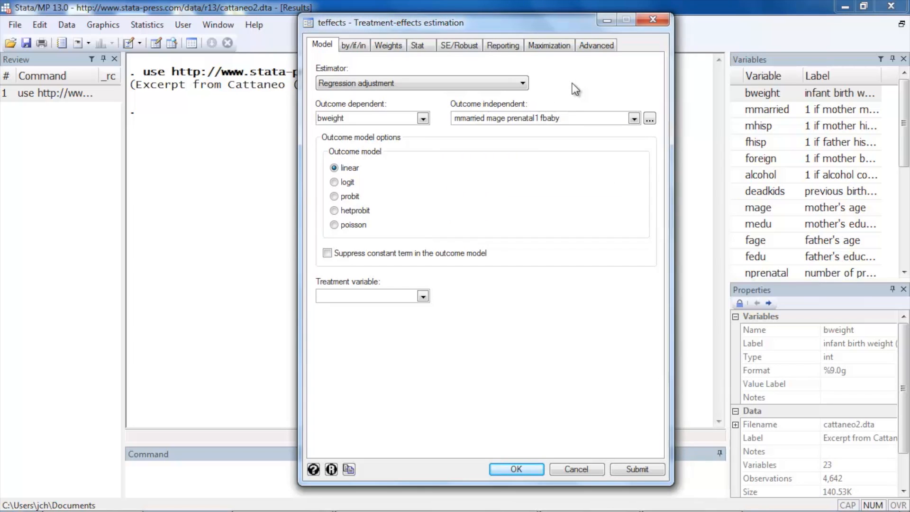
mouse_move(370, 144)
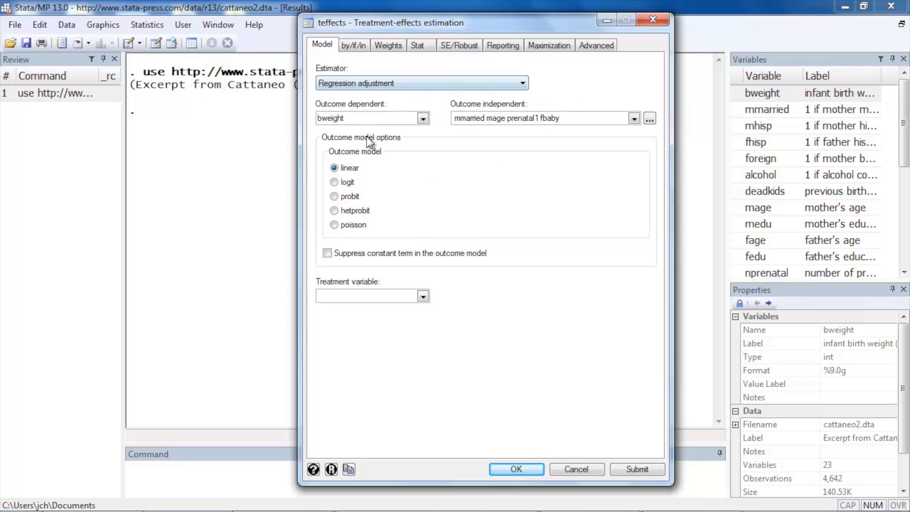
mouse_move(372, 188)
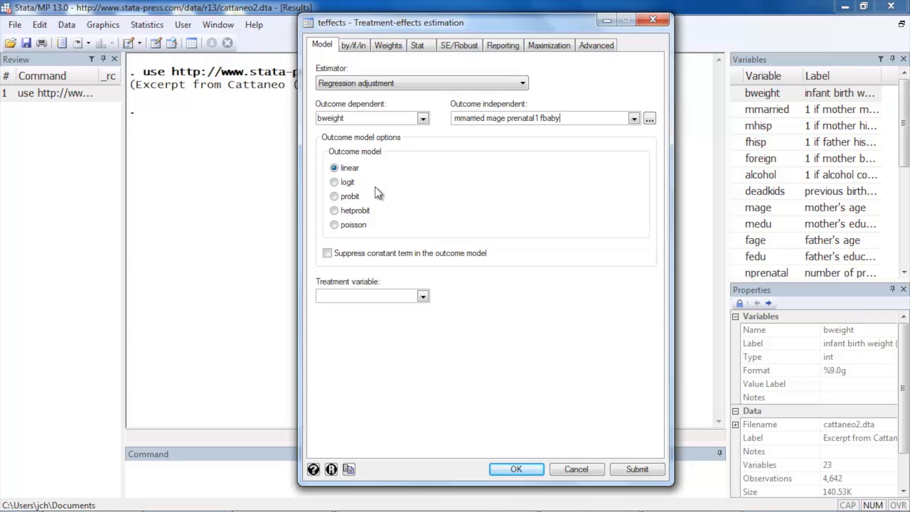
mouse_move(334, 181)
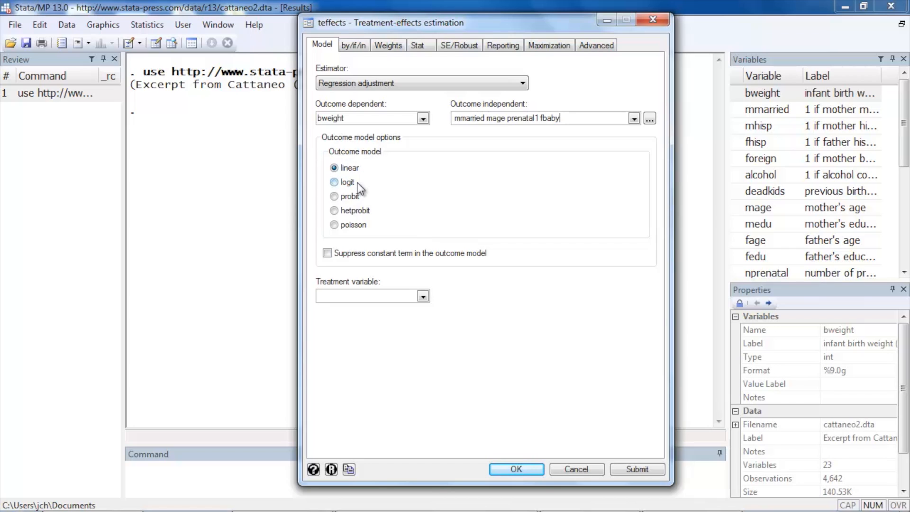
mouse_move(374, 214)
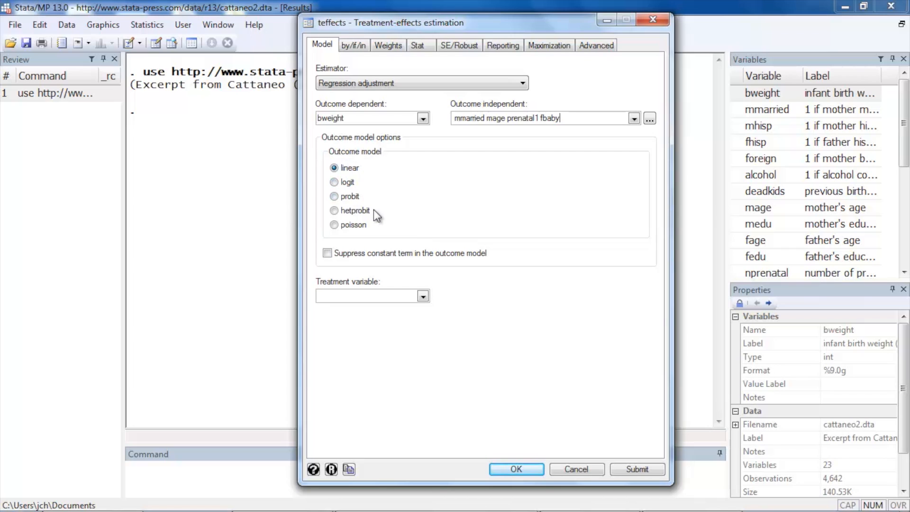
mouse_move(376, 231)
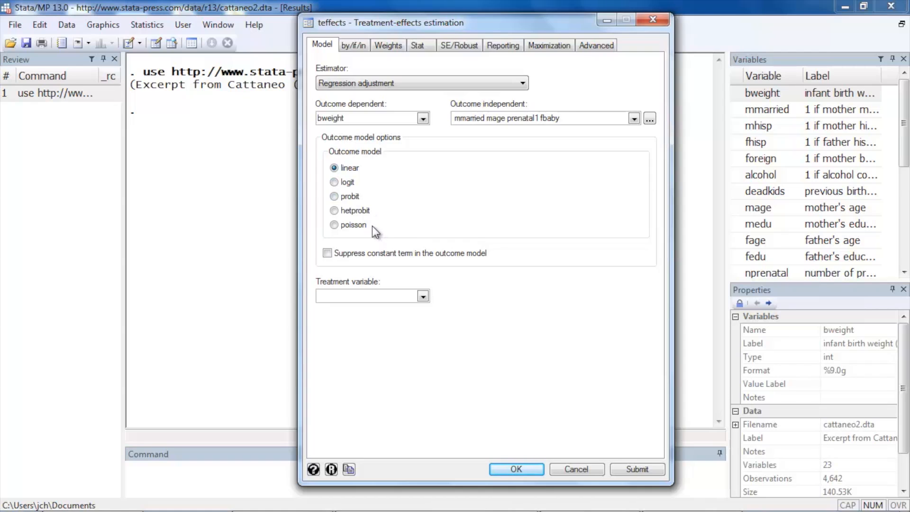
mouse_move(378, 232)
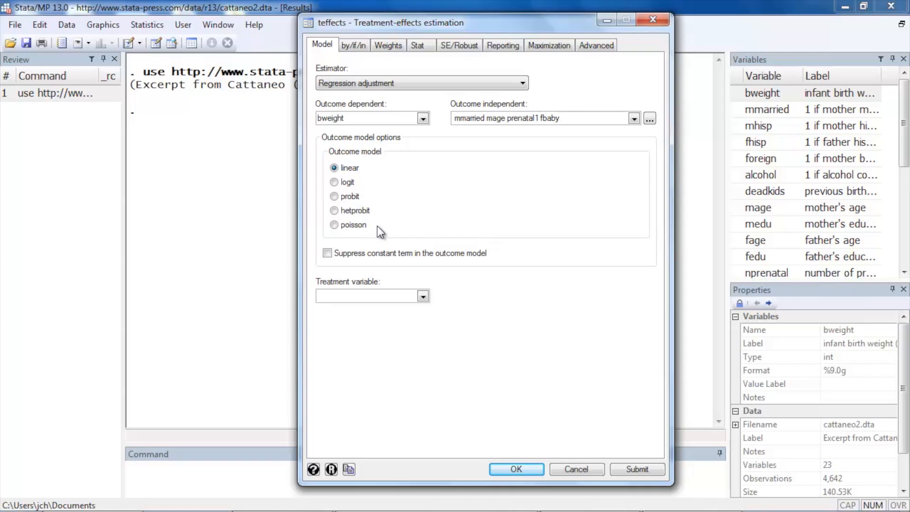
mouse_move(374, 324)
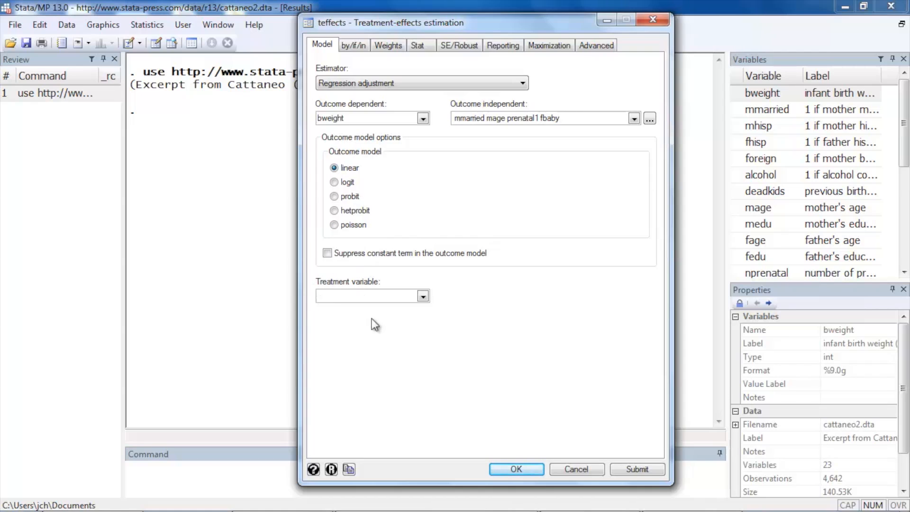
mouse_move(401, 299)
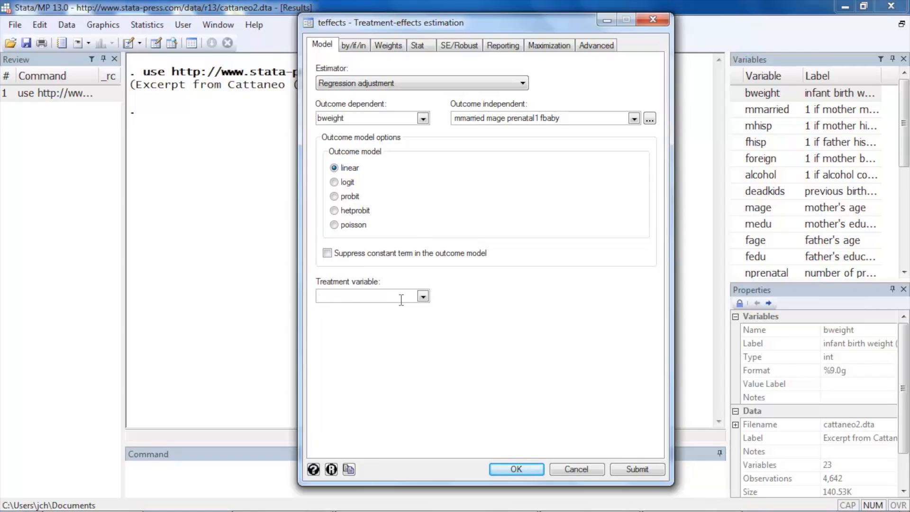
Step: Select mbsmoke from the Treatment variable dropdown
click(422, 296)
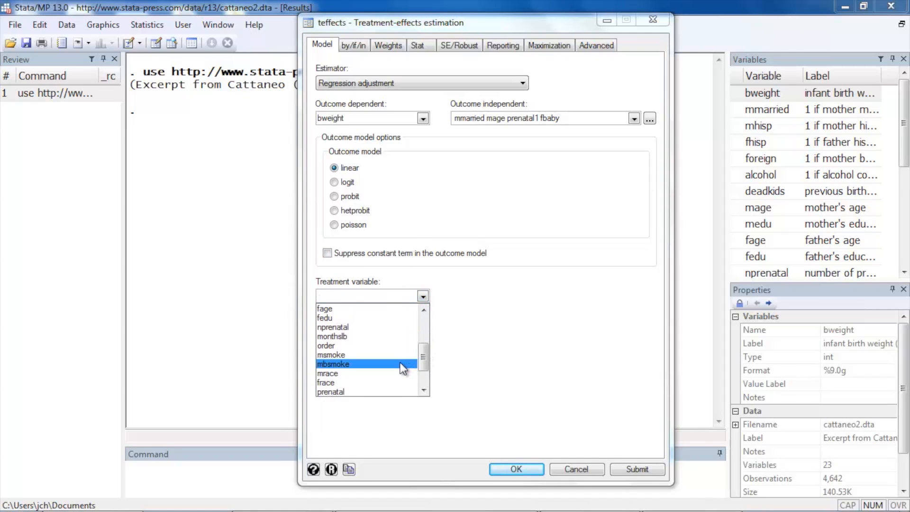
click(333, 364)
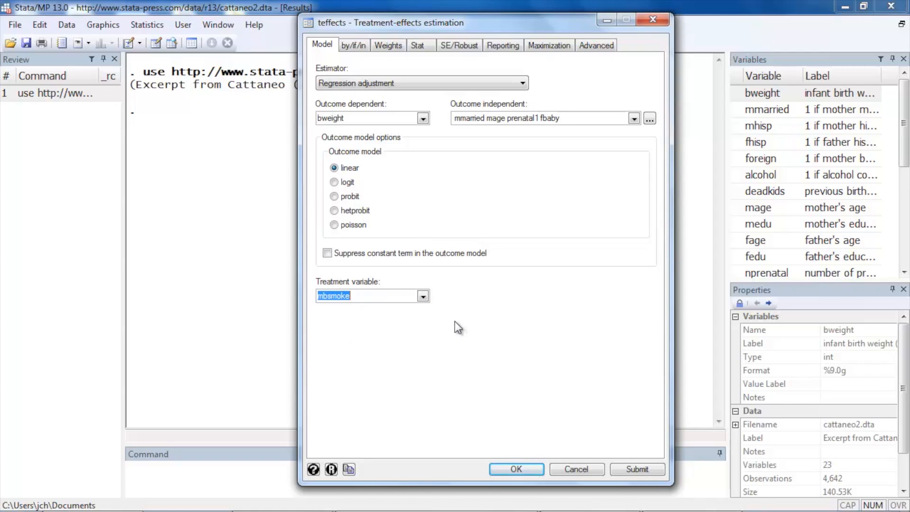
mouse_move(367, 65)
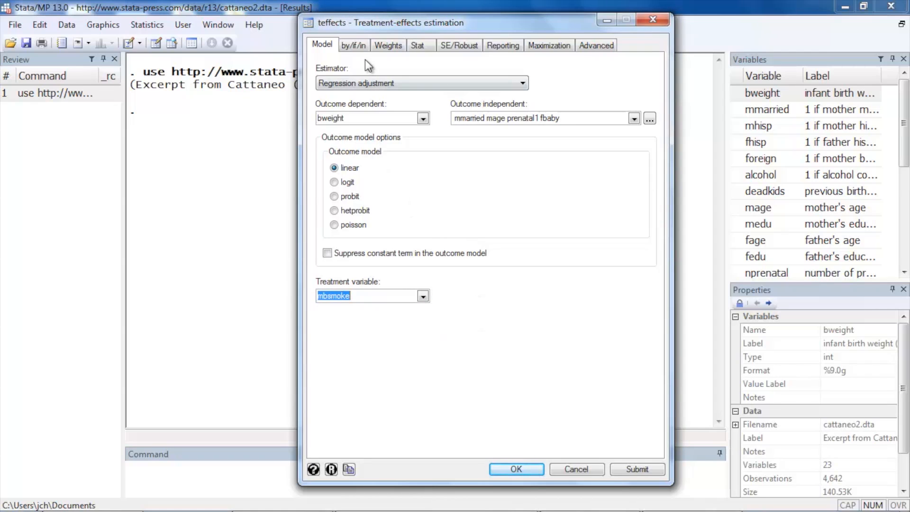
mouse_move(352, 45)
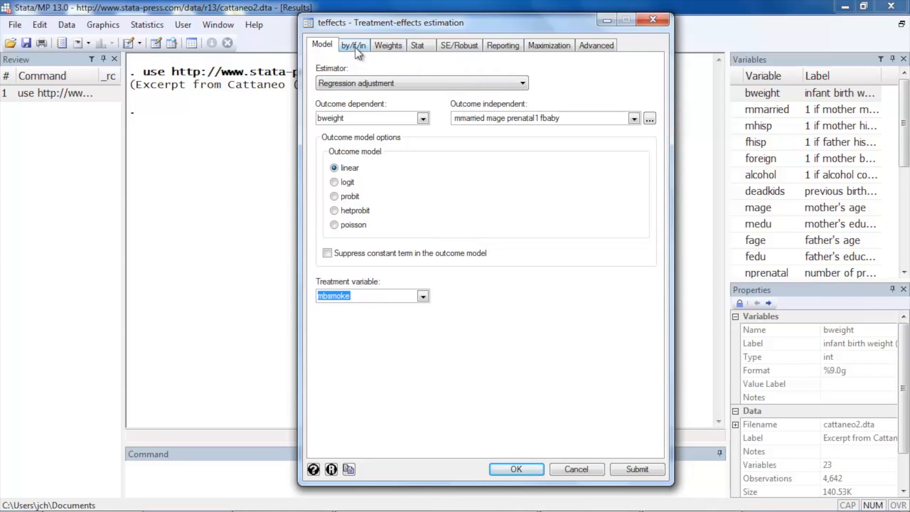
Step: Review the by/if/in, Weights and SE/Robust tabs, leaving Robust standard errors
click(352, 45)
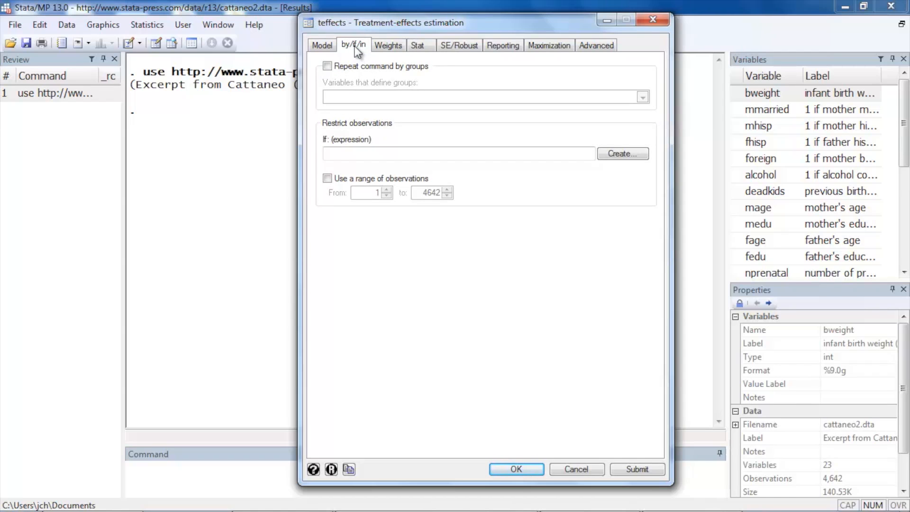
mouse_move(387, 46)
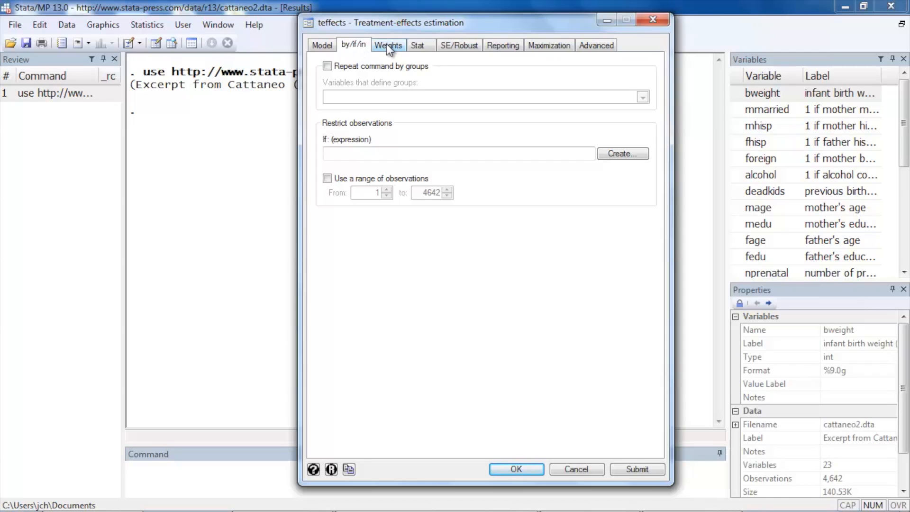
click(388, 45)
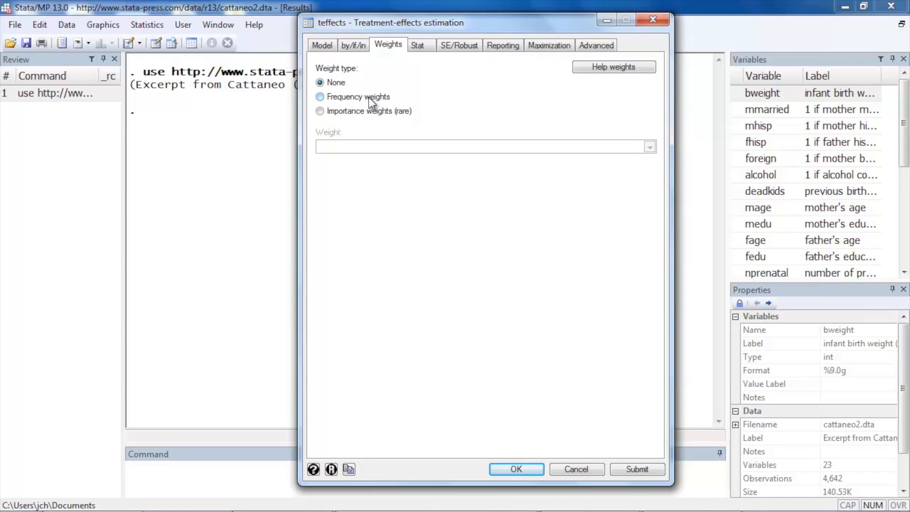
mouse_move(459, 46)
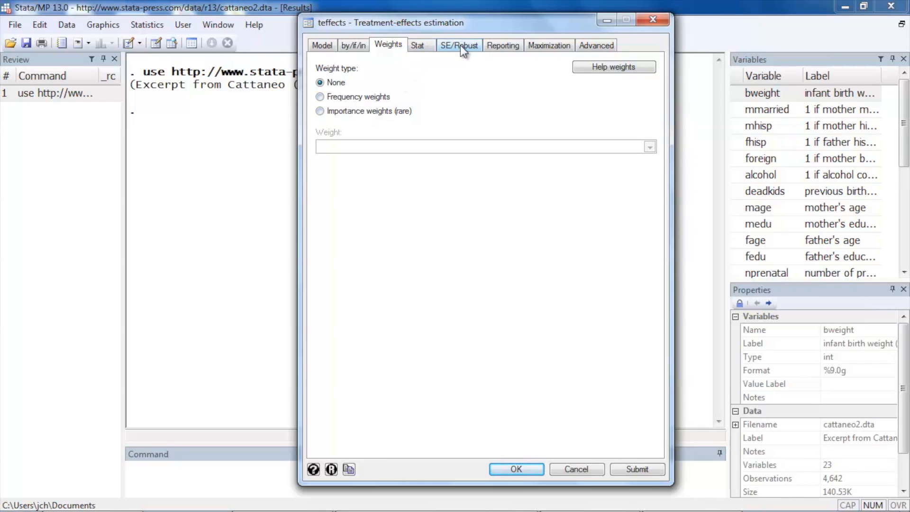
click(459, 46)
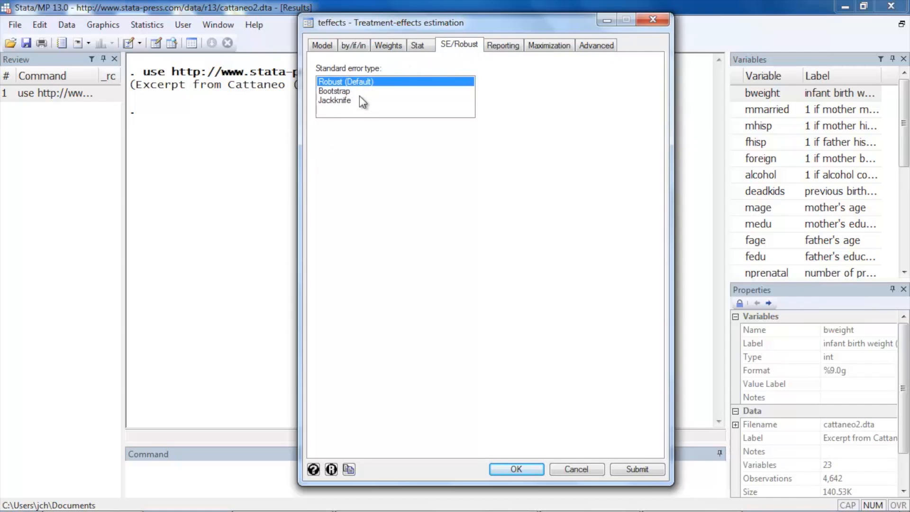
mouse_move(392, 66)
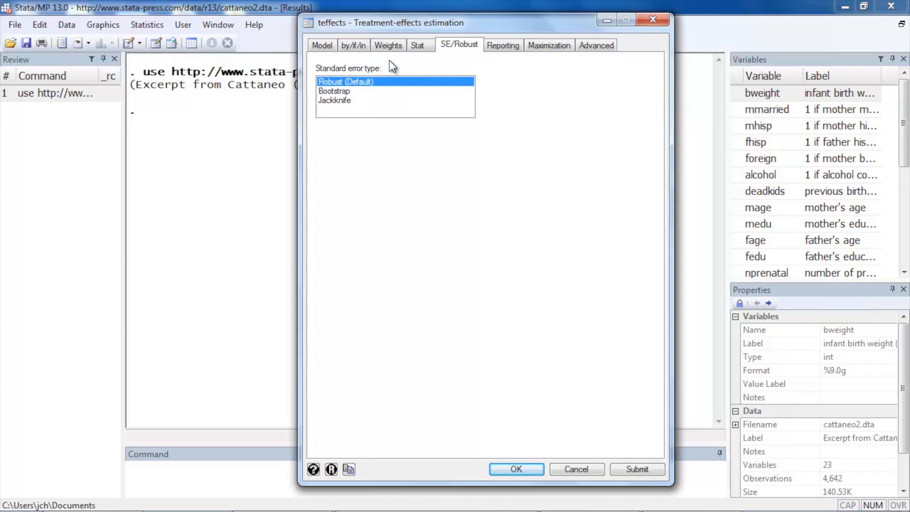
mouse_move(360, 106)
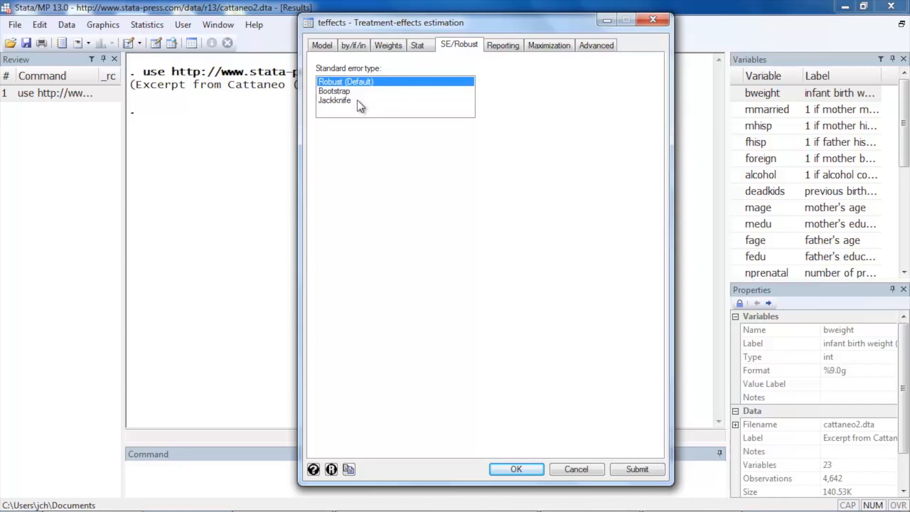
mouse_move(503, 46)
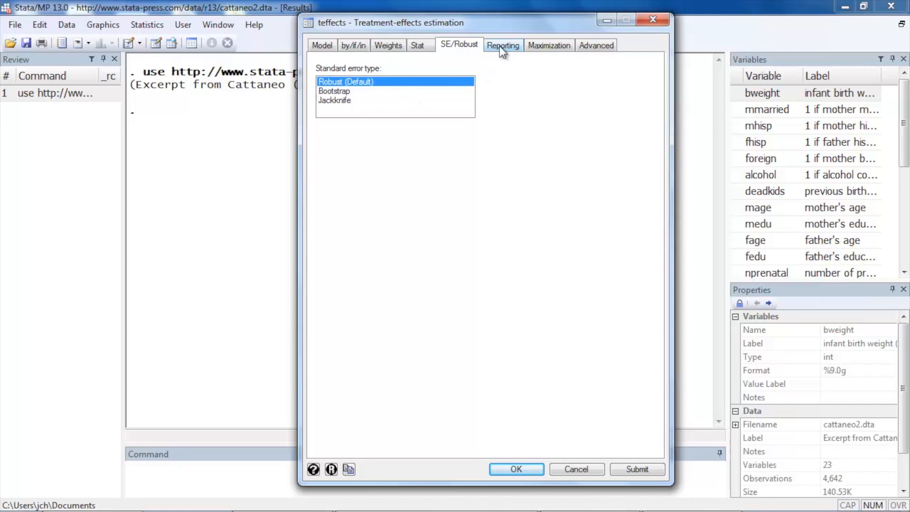
mouse_move(587, 46)
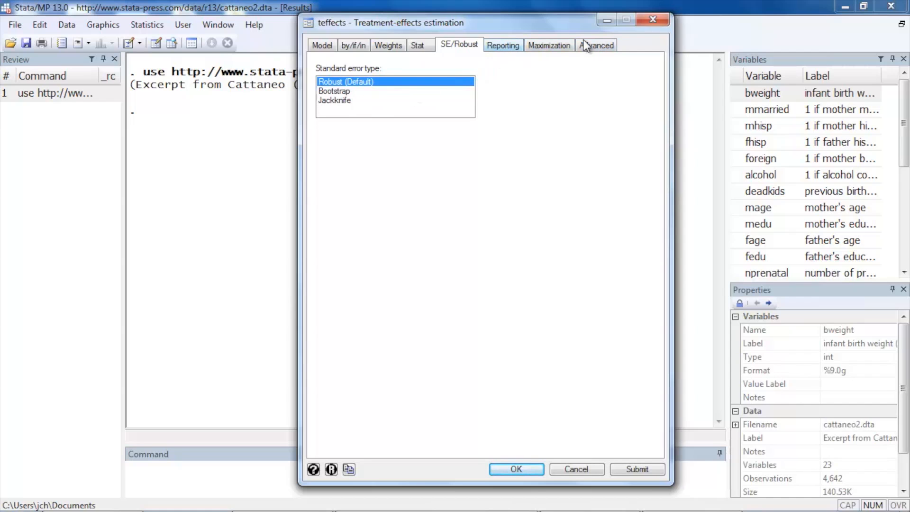
Step: Try the Stat tab's statistic options, settling on potential-outcome means
click(417, 45)
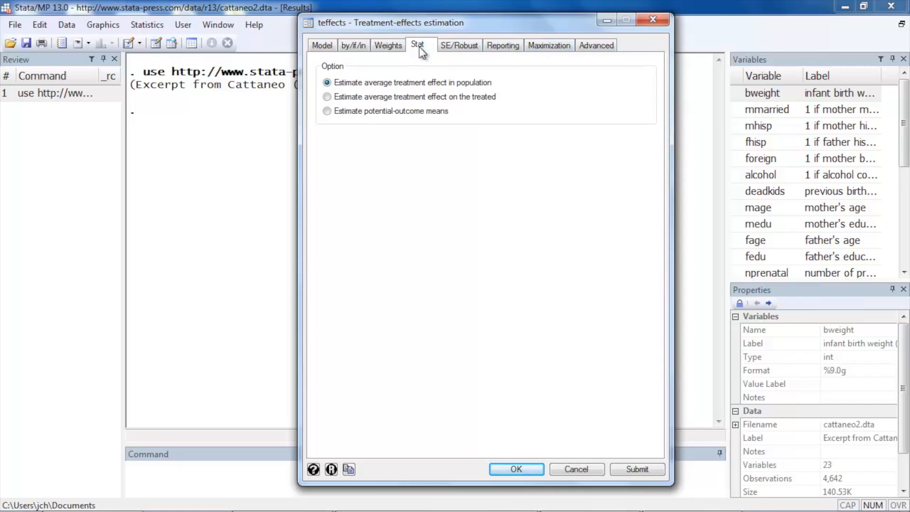
mouse_move(408, 62)
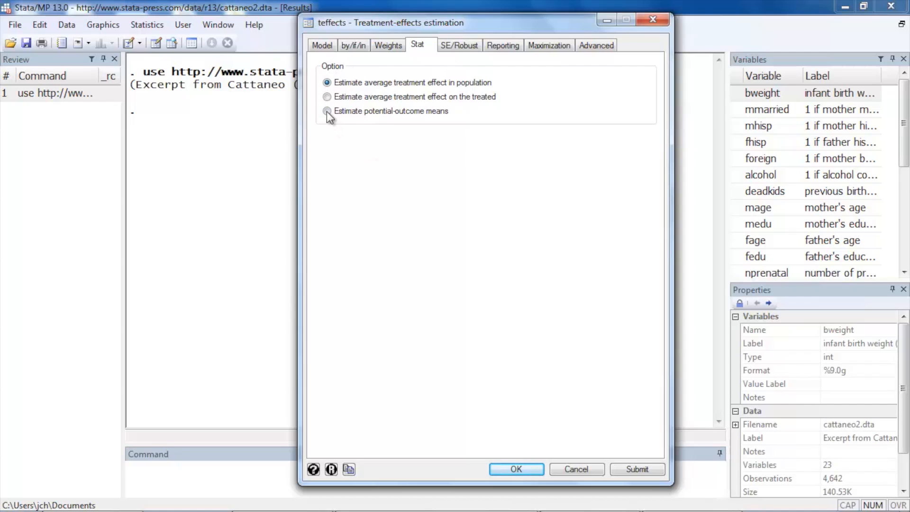
click(326, 111)
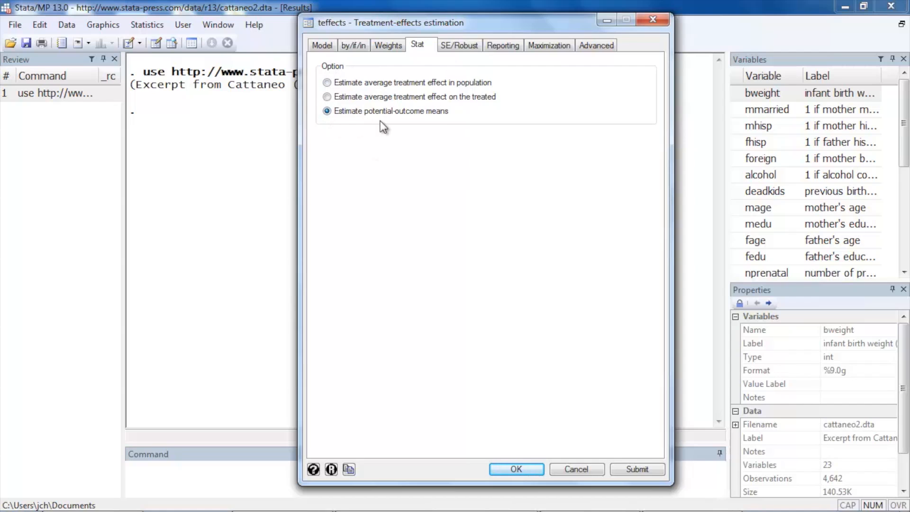
click(327, 82)
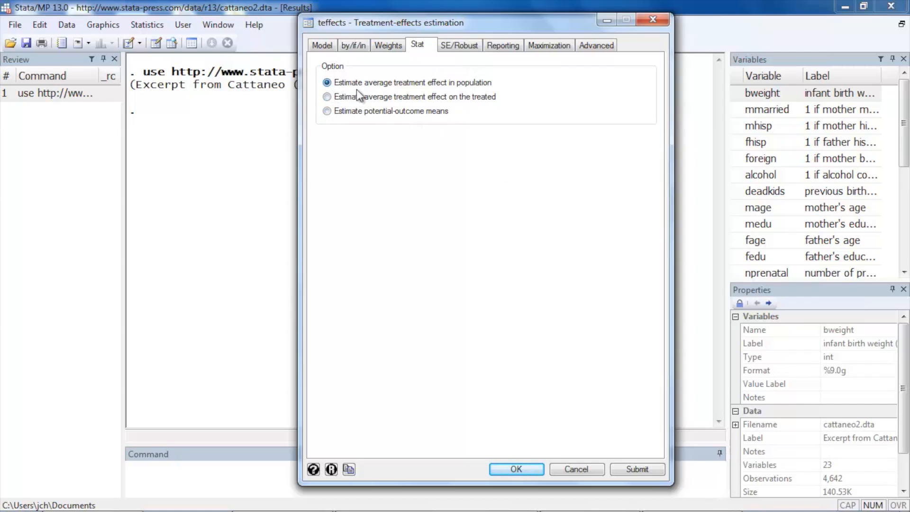
mouse_move(486, 94)
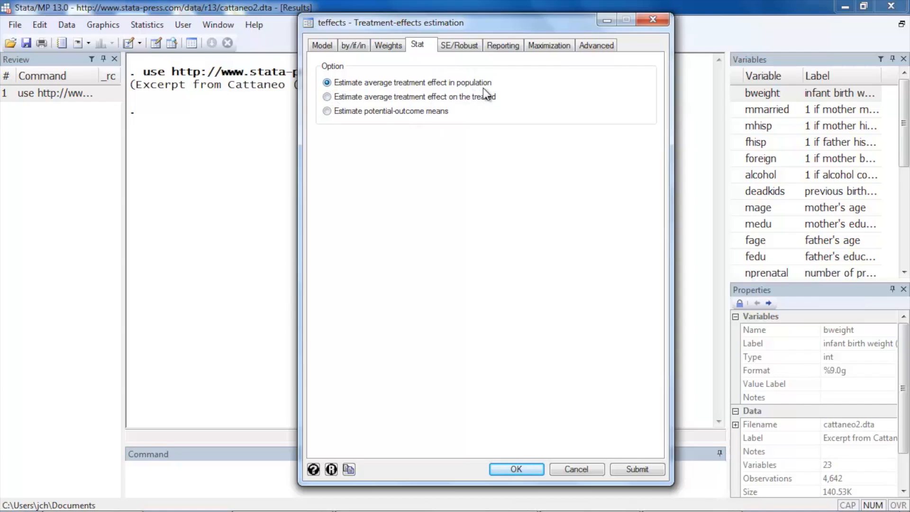
click(327, 97)
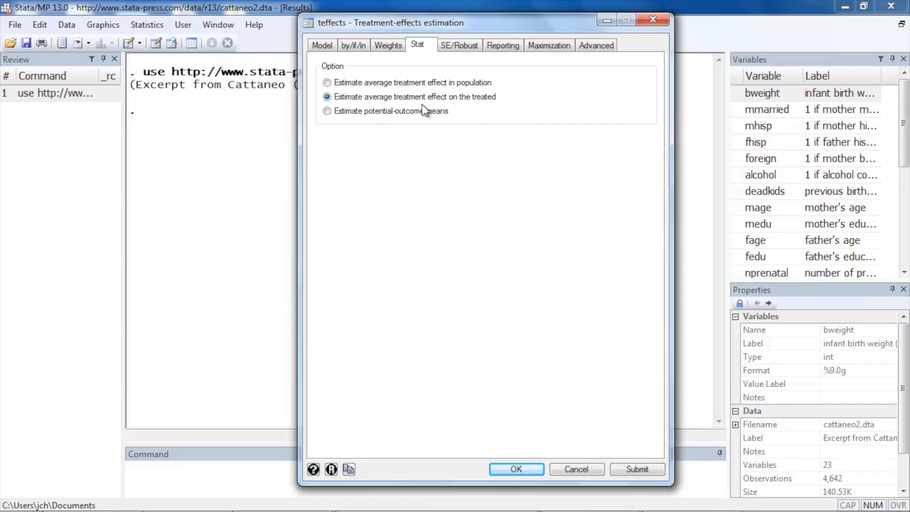
mouse_move(499, 109)
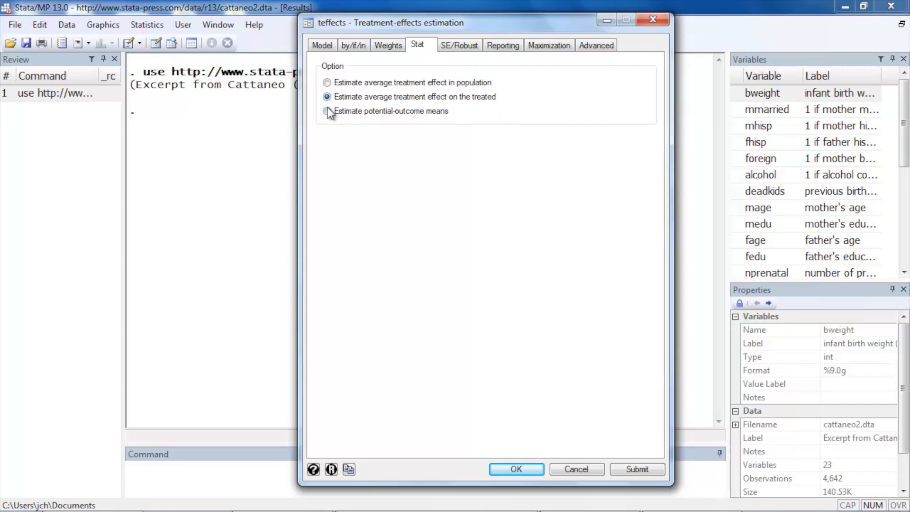
click(326, 111)
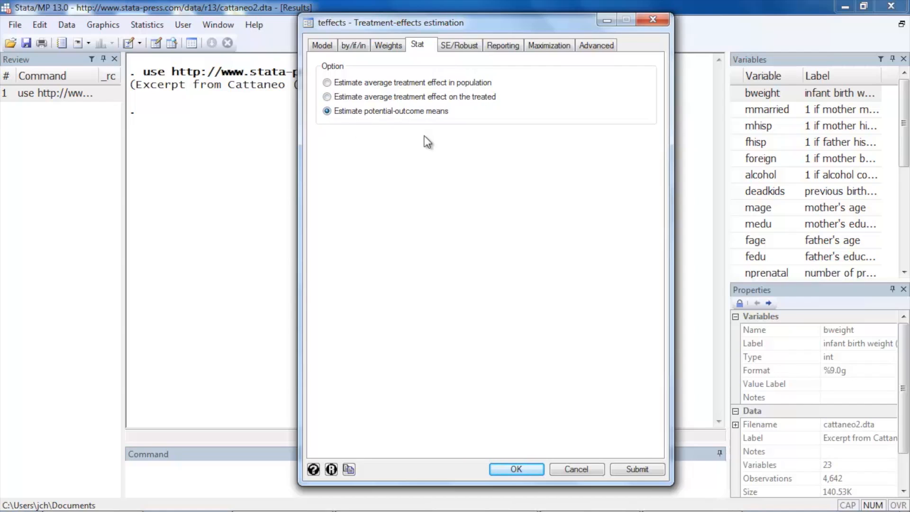
mouse_move(612, 444)
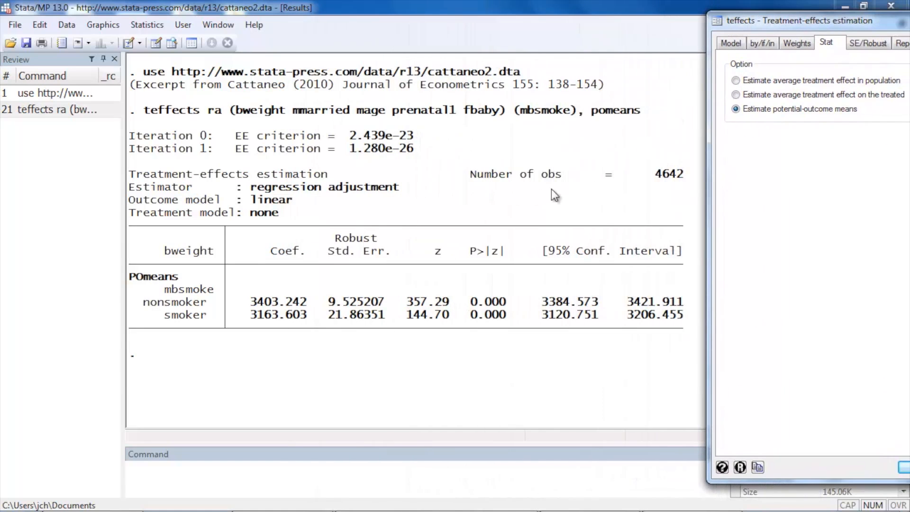
mouse_move(153, 126)
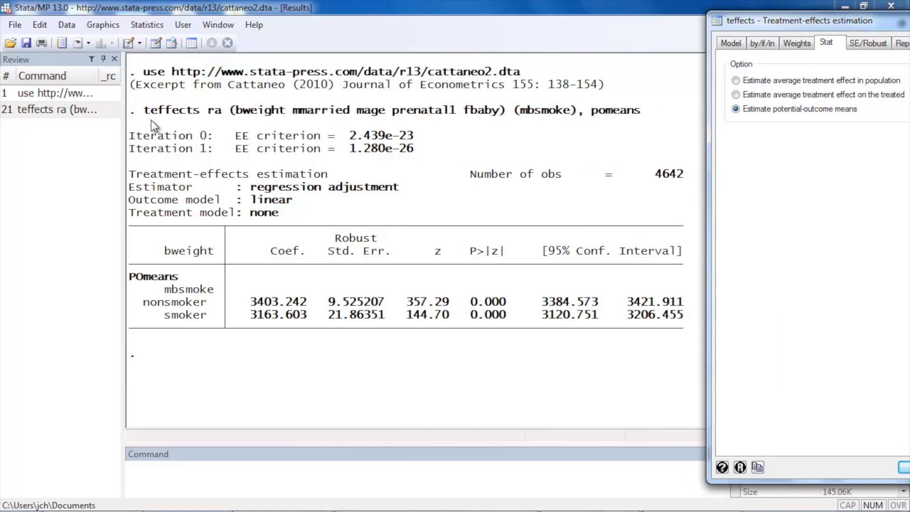
mouse_move(256, 136)
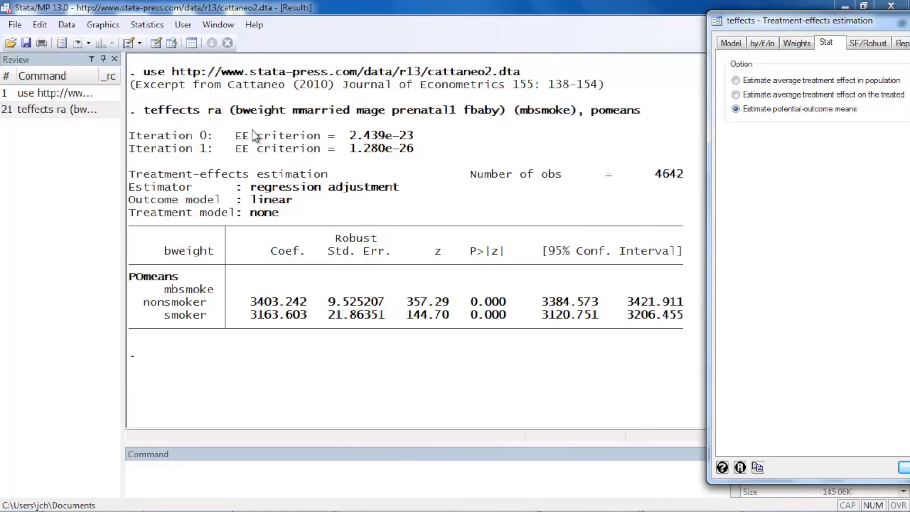
mouse_move(484, 124)
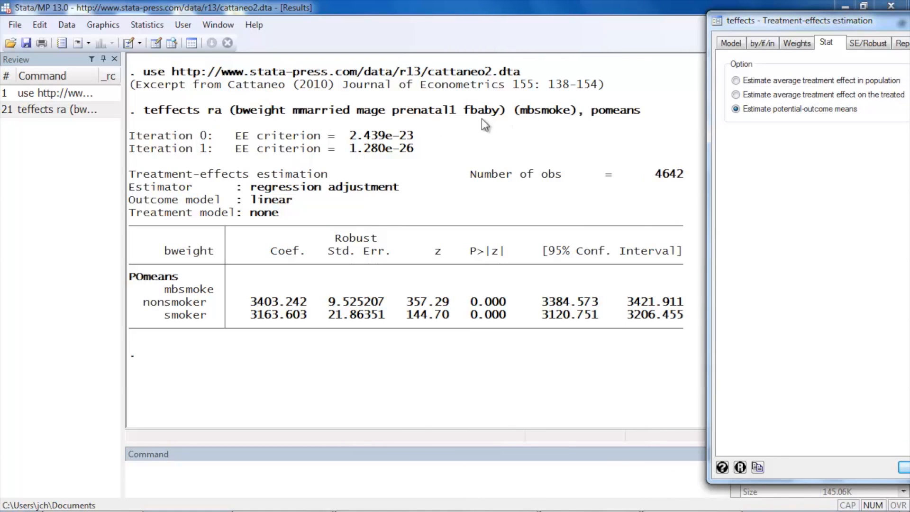
mouse_move(256, 126)
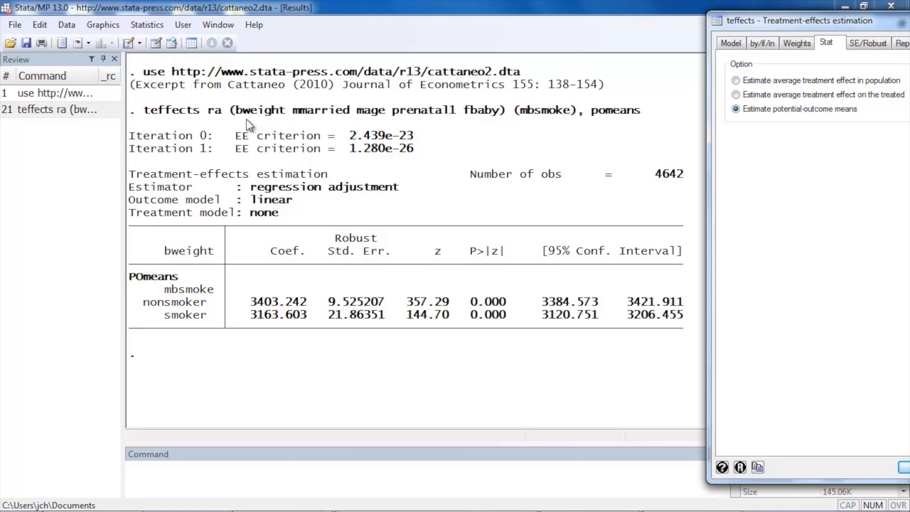
mouse_move(282, 123)
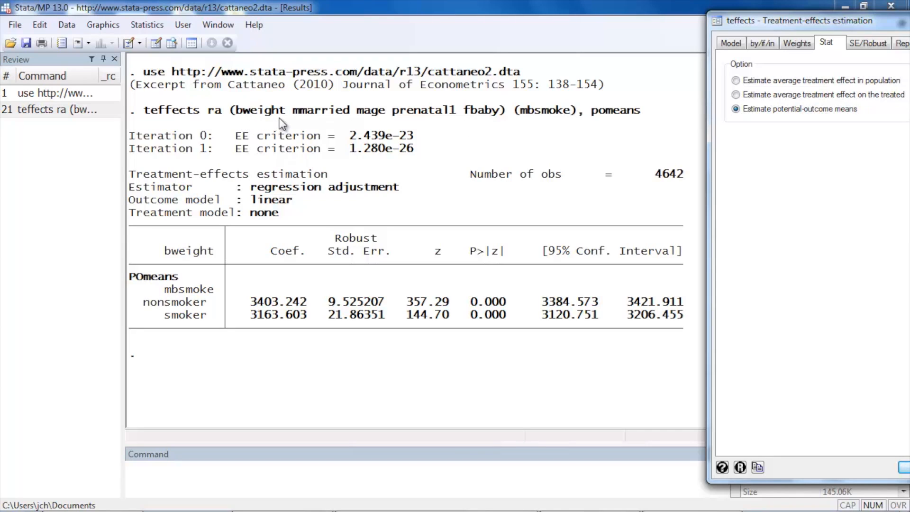
mouse_move(486, 123)
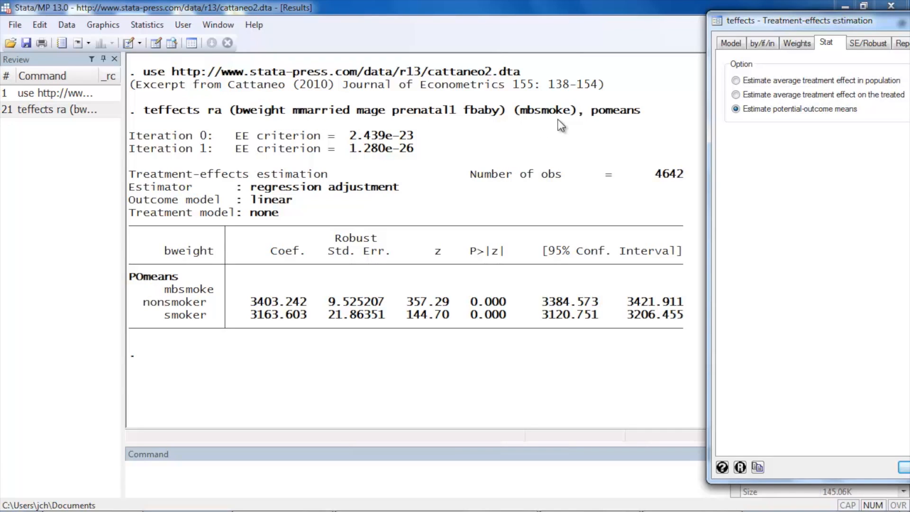
mouse_move(540, 127)
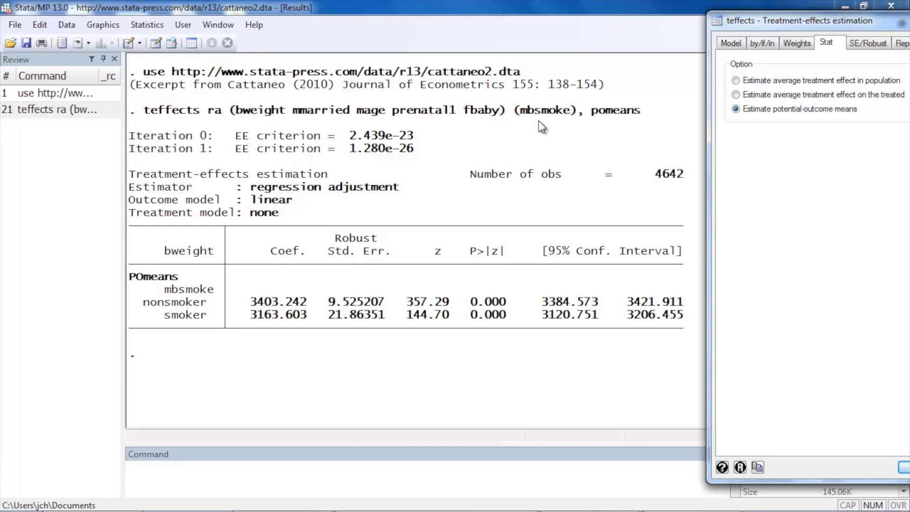
mouse_move(533, 116)
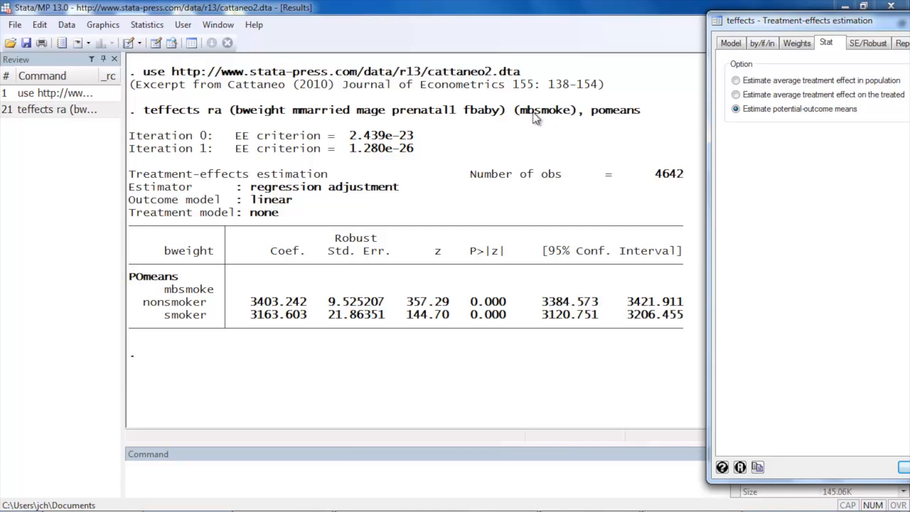
mouse_move(557, 122)
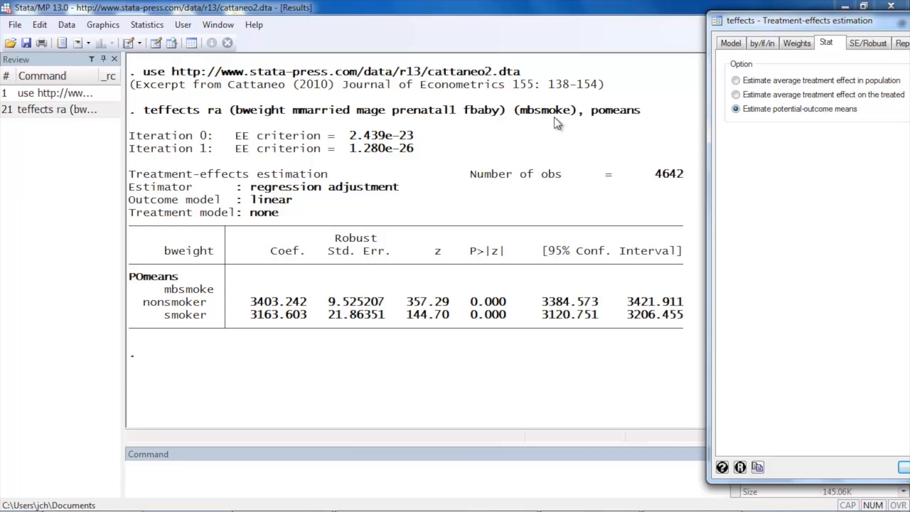
mouse_move(624, 125)
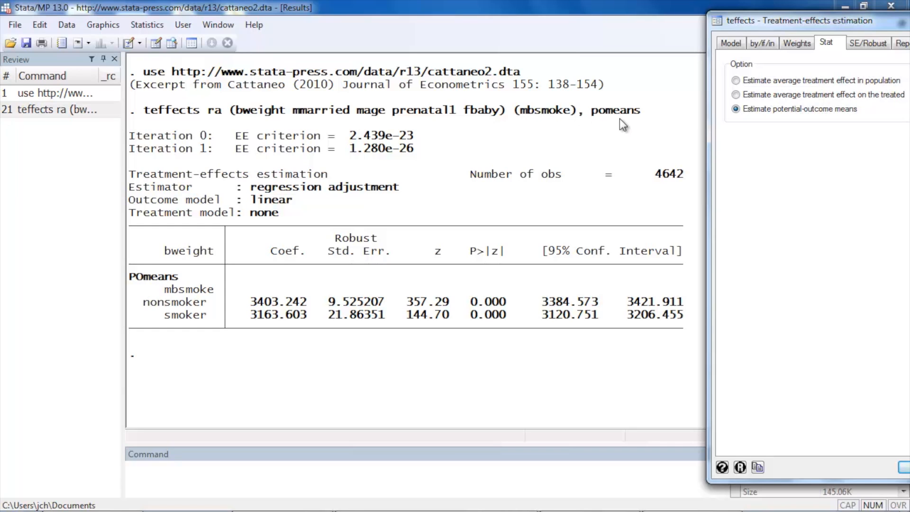
mouse_move(602, 126)
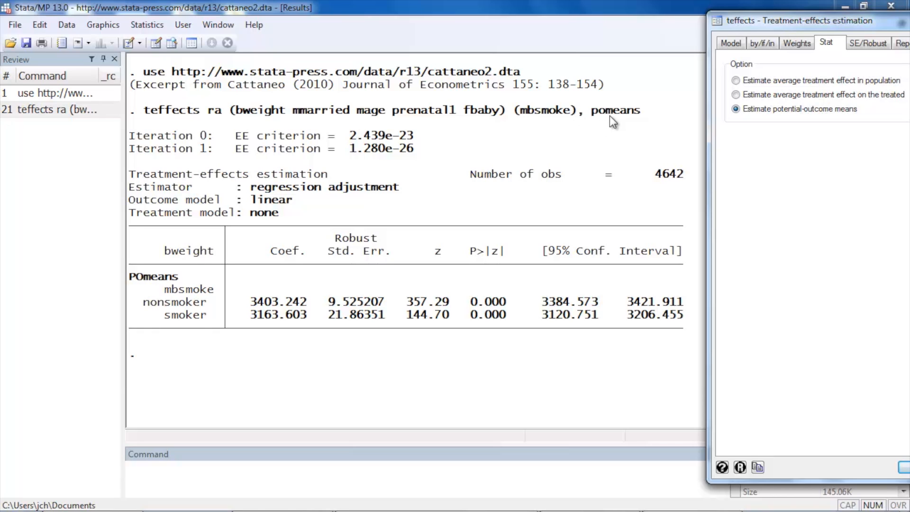
mouse_move(598, 116)
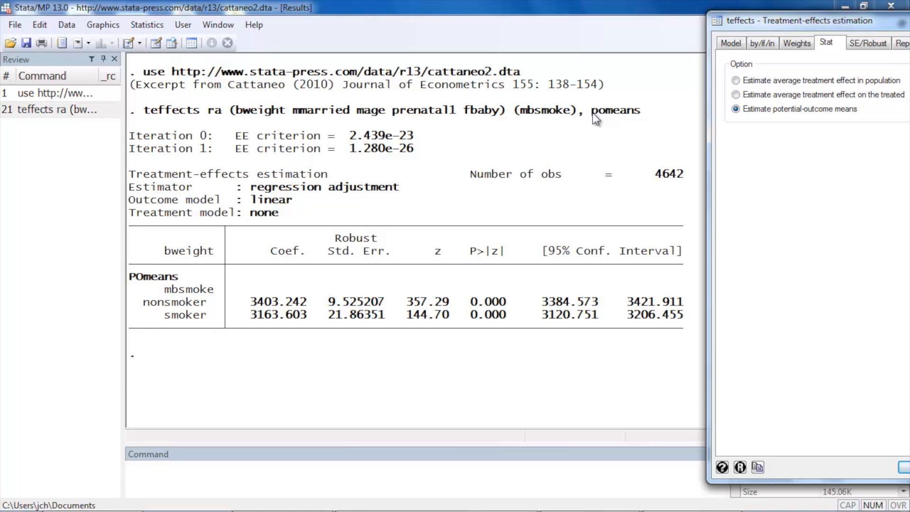
mouse_move(244, 212)
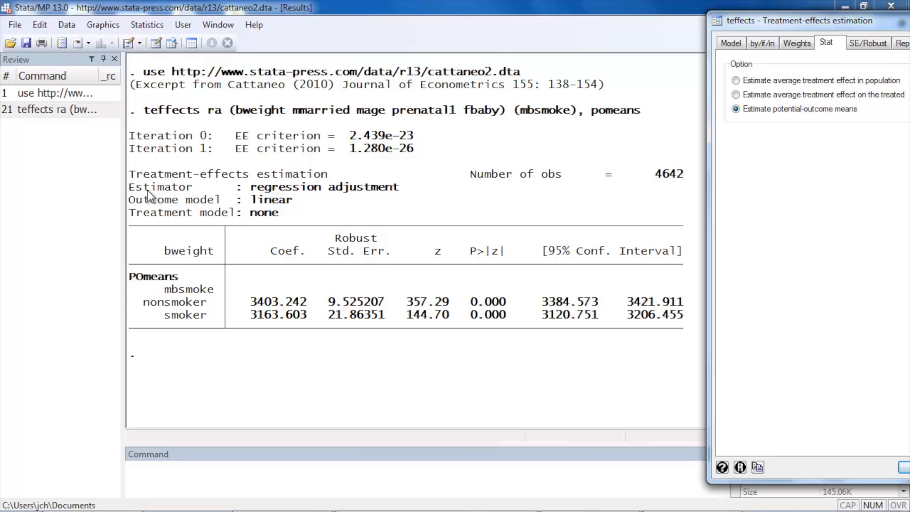
mouse_move(297, 209)
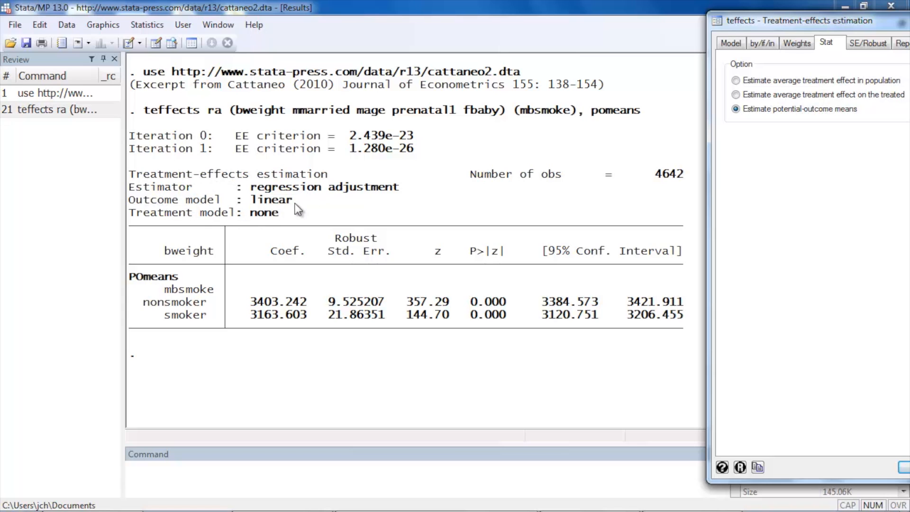
mouse_move(641, 186)
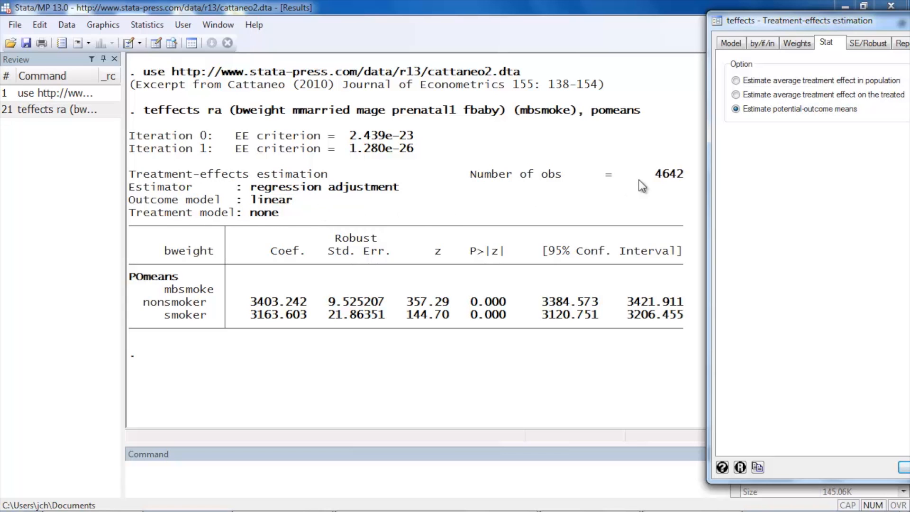
mouse_move(666, 193)
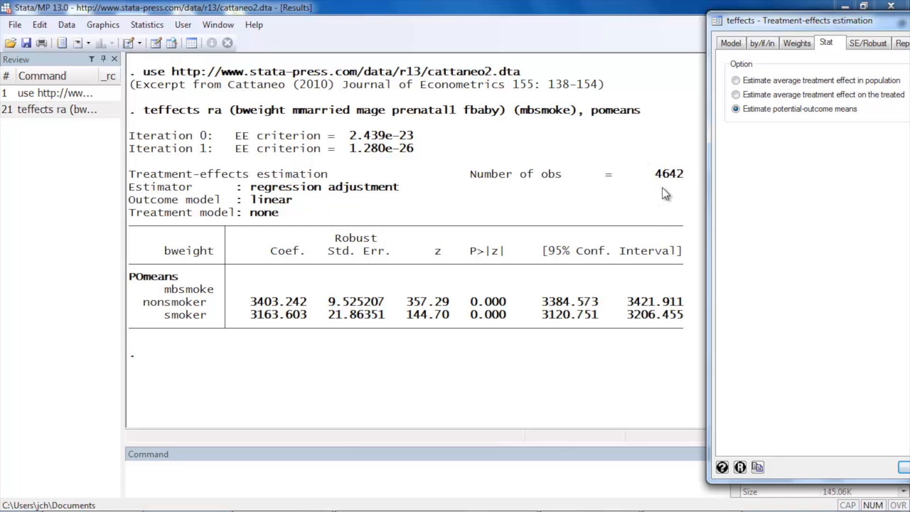
mouse_move(265, 331)
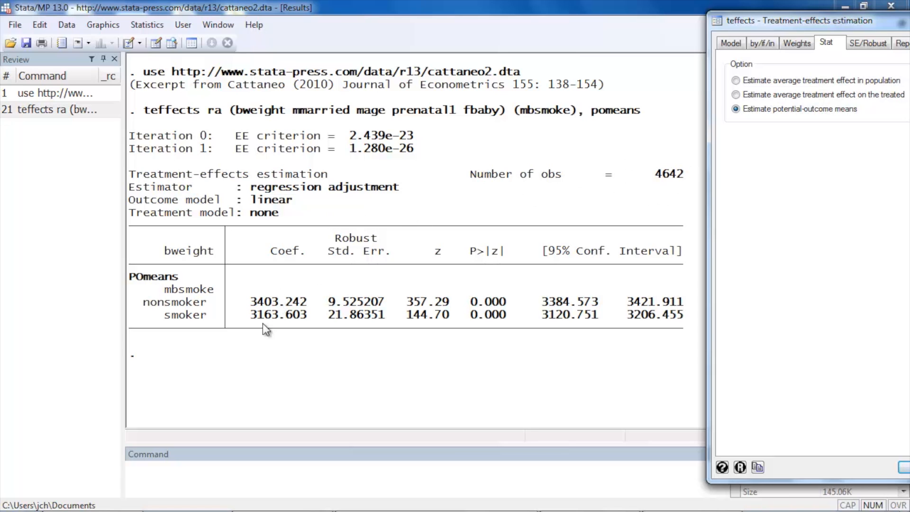
mouse_move(210, 321)
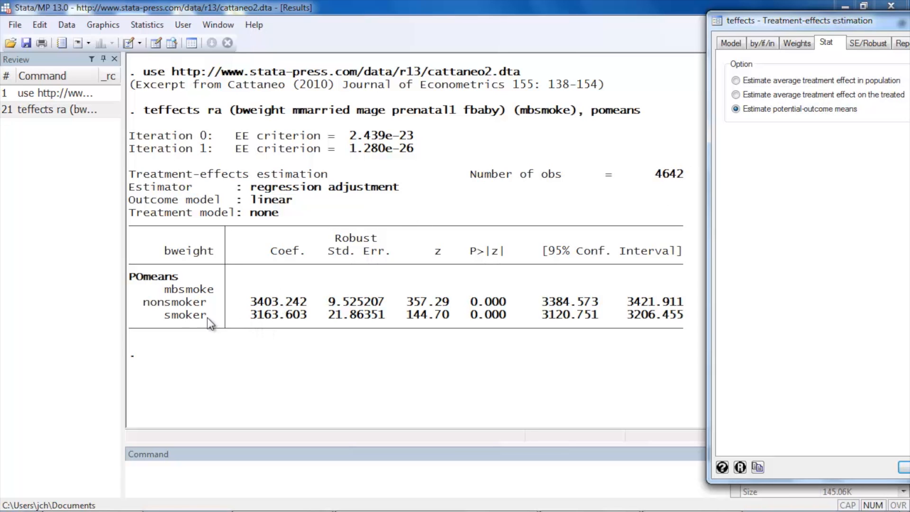
mouse_move(255, 324)
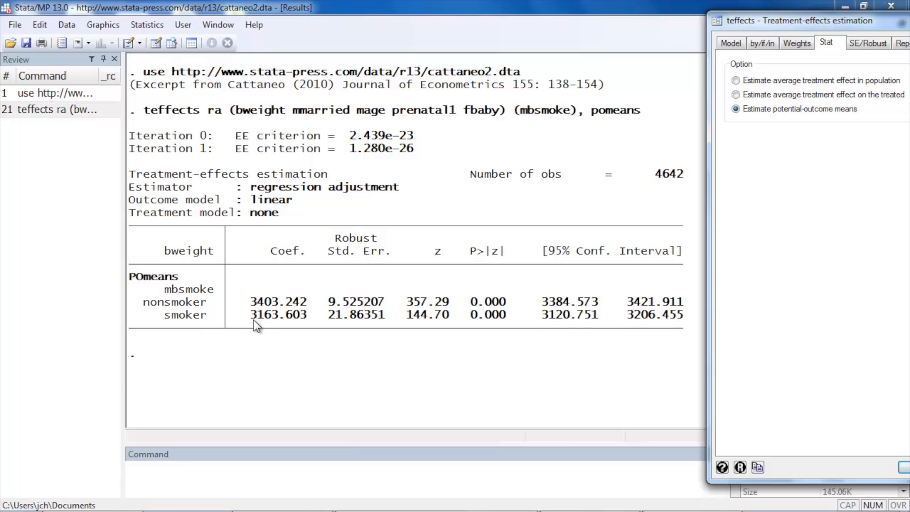
mouse_move(283, 323)
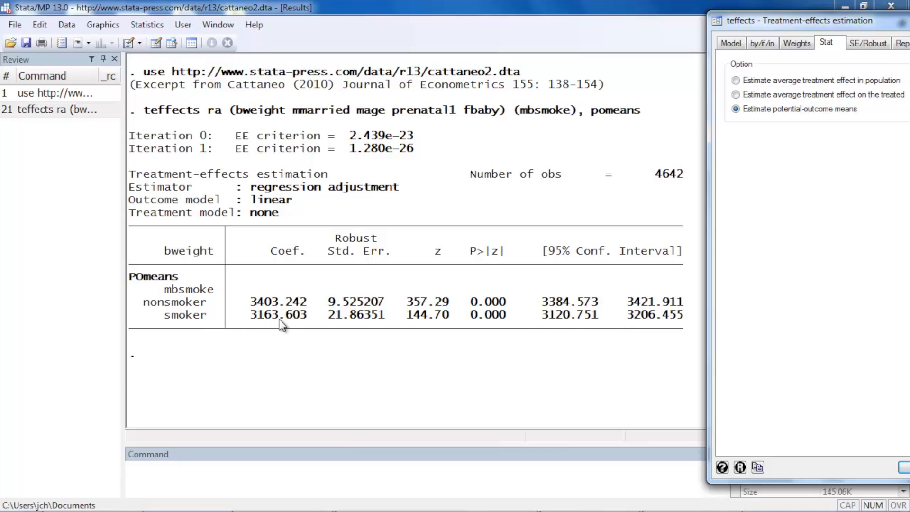
mouse_move(265, 315)
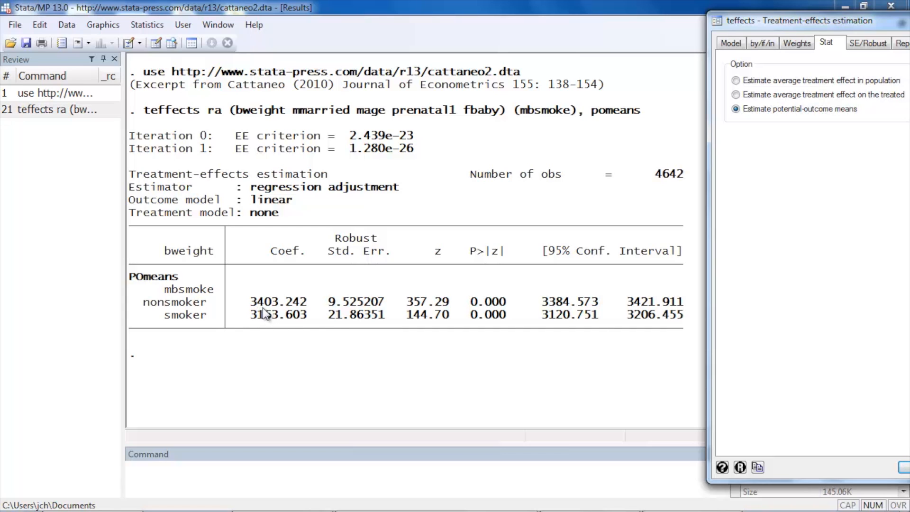
mouse_move(283, 314)
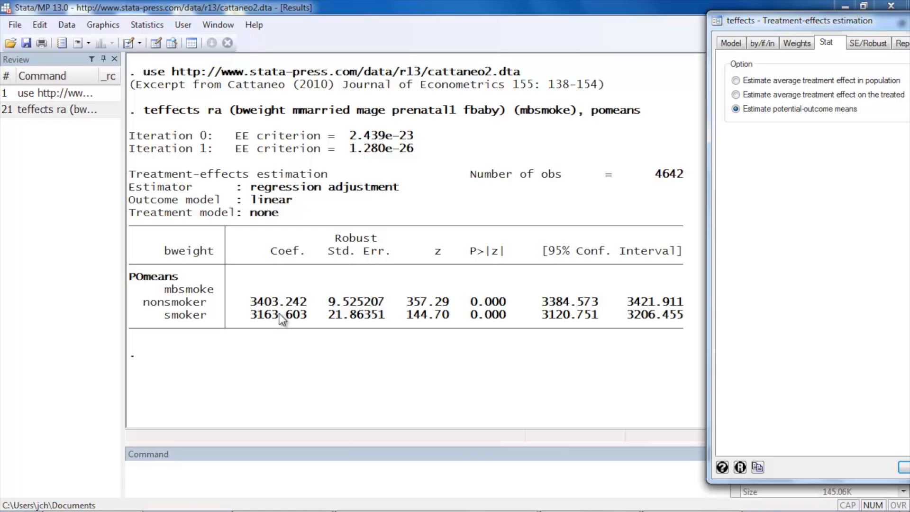
mouse_move(277, 307)
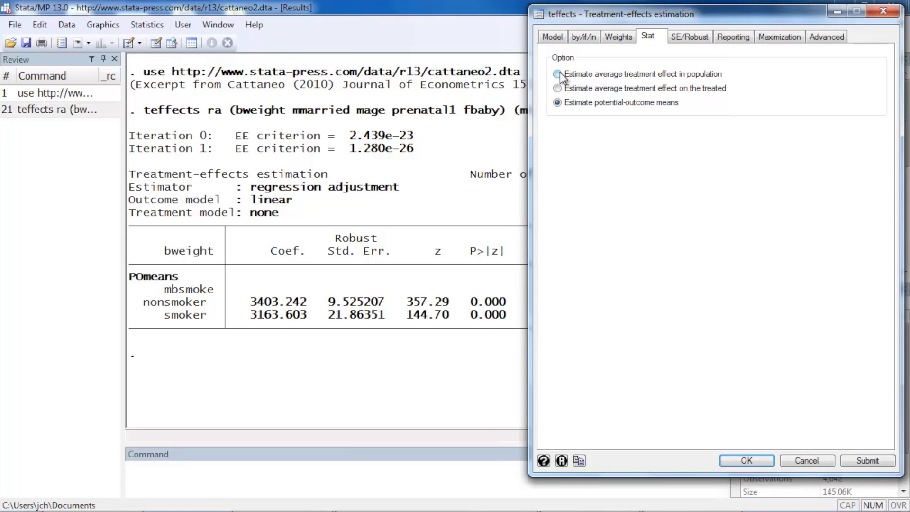
click(558, 74)
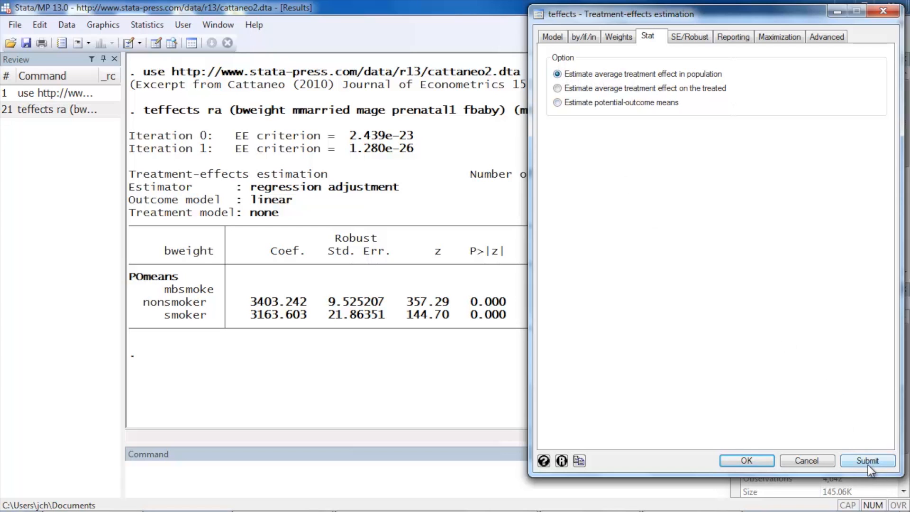
click(867, 461)
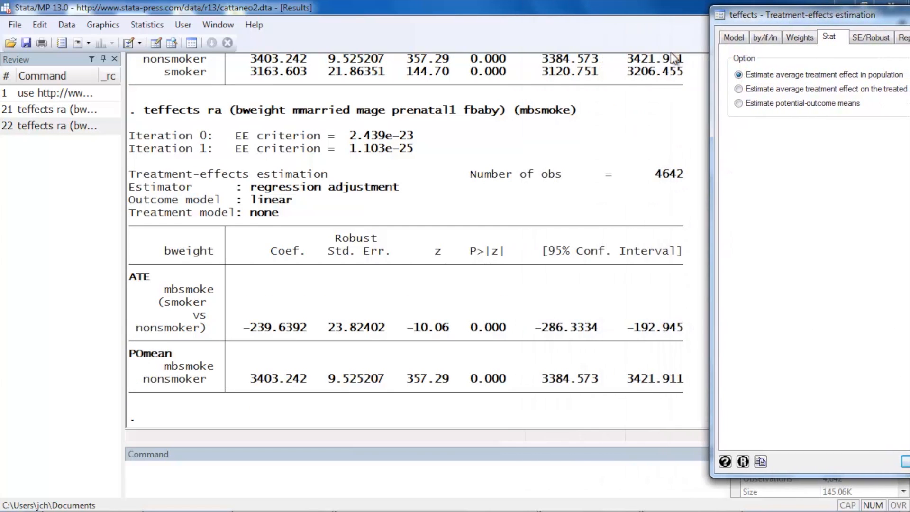
mouse_move(572, 110)
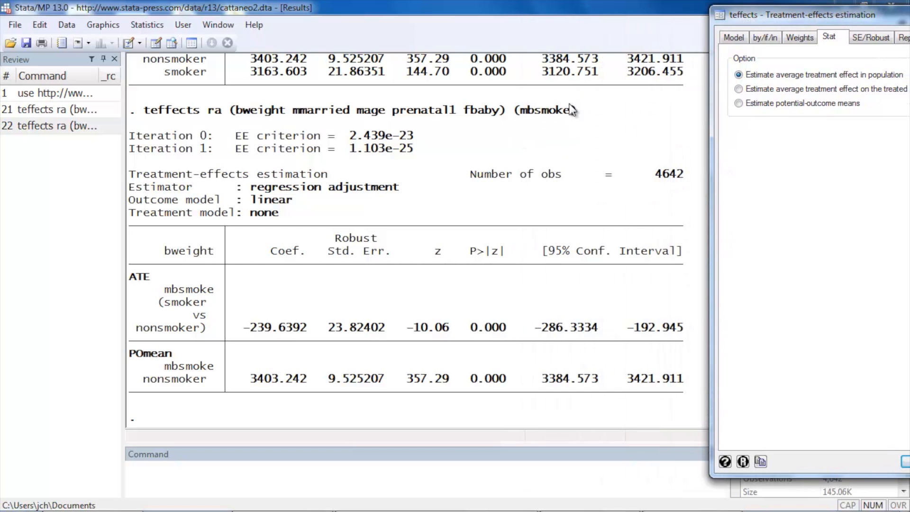
mouse_move(147, 285)
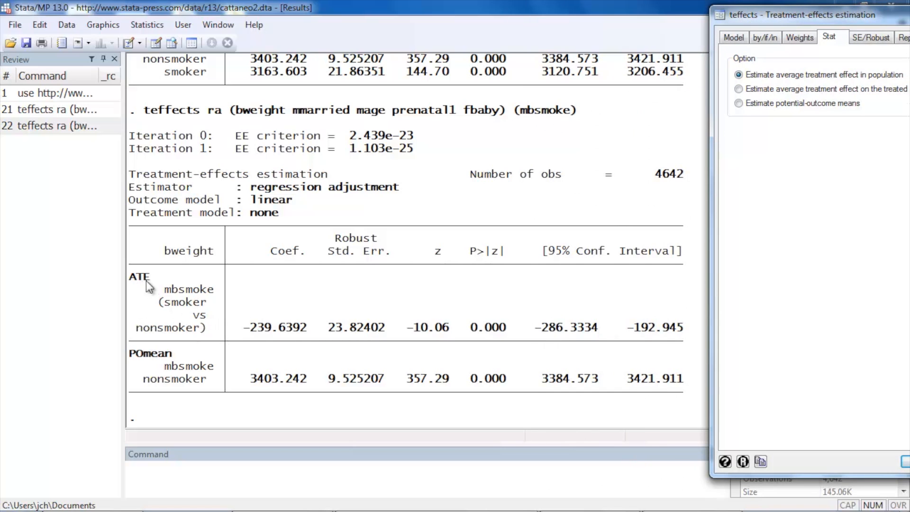
mouse_move(134, 292)
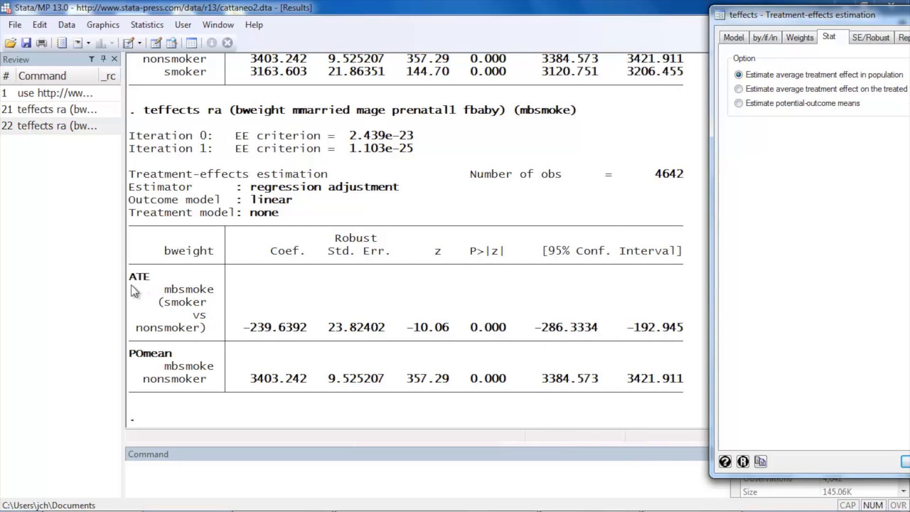
mouse_move(189, 323)
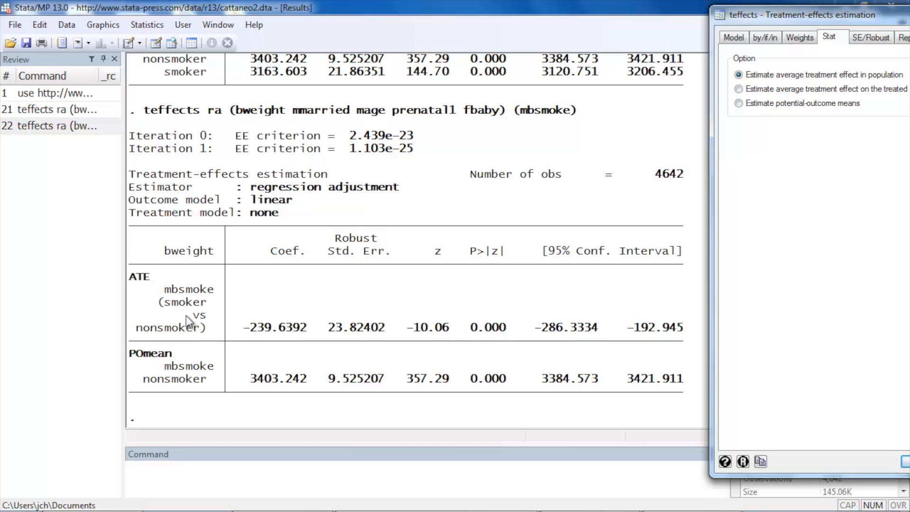
mouse_move(250, 338)
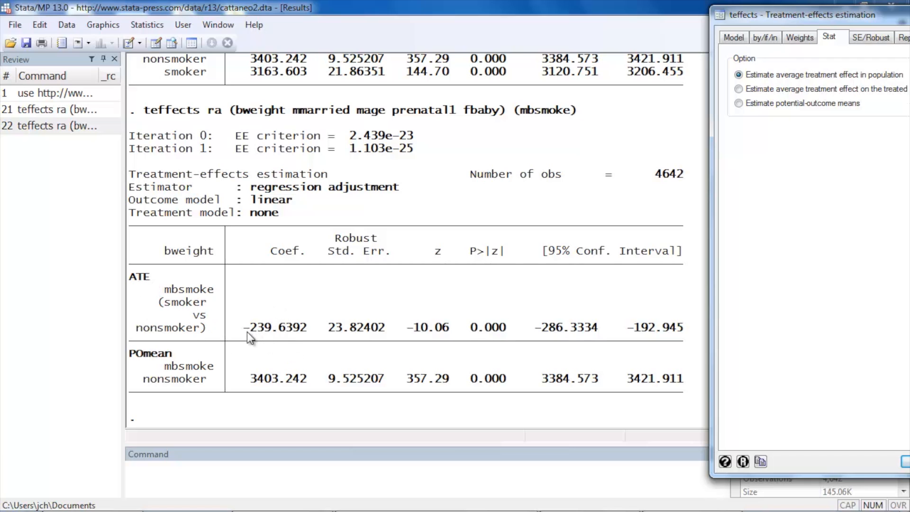
mouse_move(274, 341)
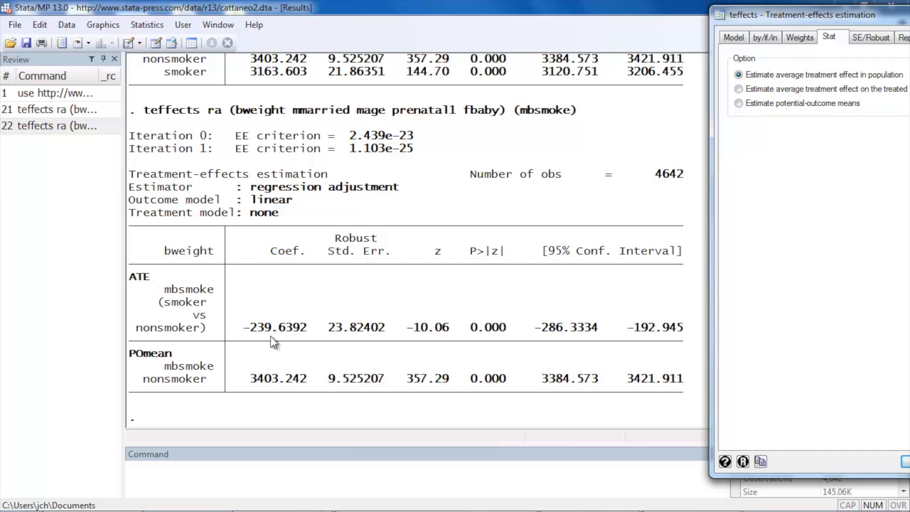
mouse_move(248, 343)
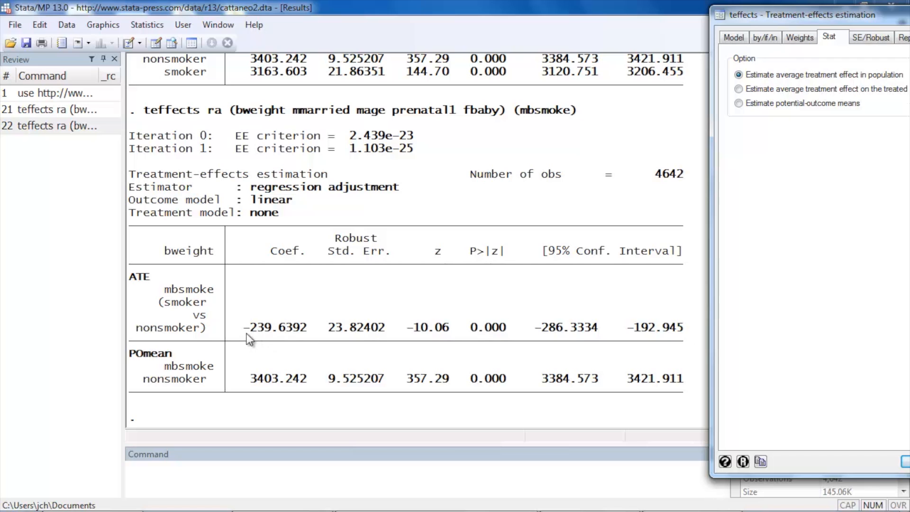
mouse_move(263, 337)
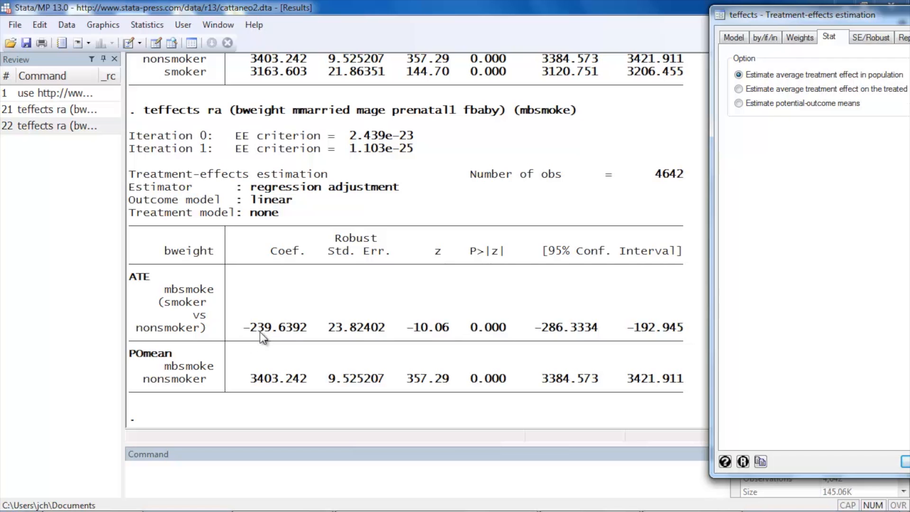
mouse_move(255, 340)
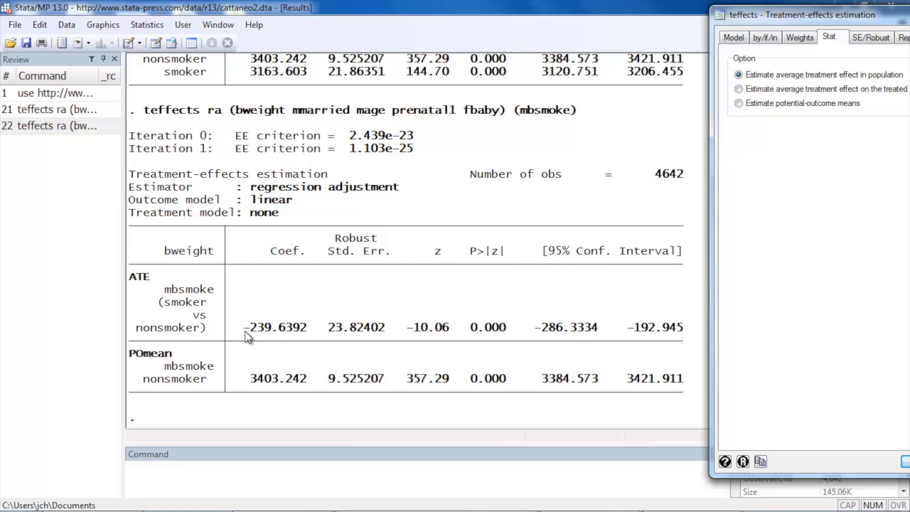
mouse_move(313, 338)
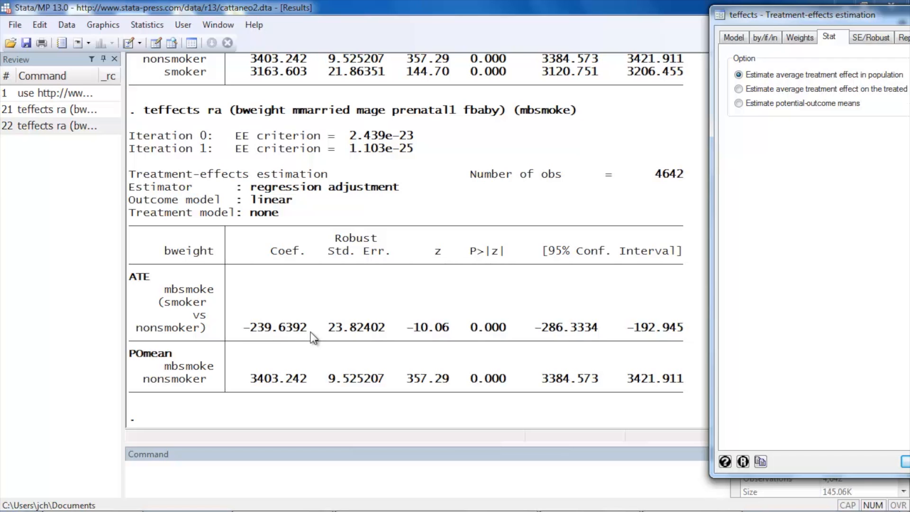
mouse_move(404, 347)
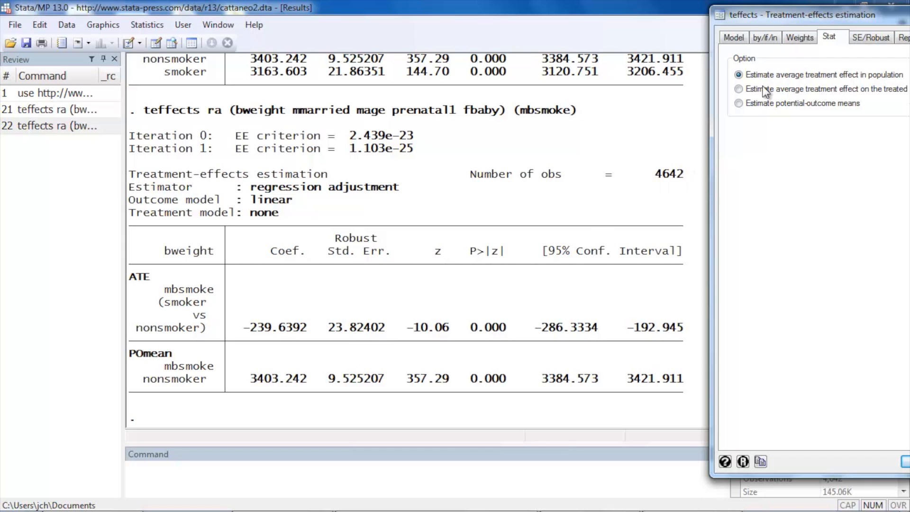
mouse_move(598, 337)
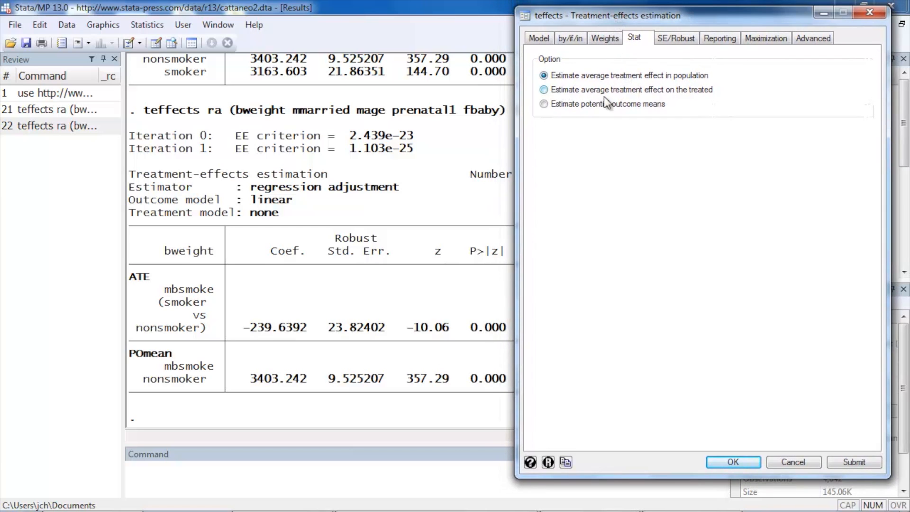
mouse_move(569, 96)
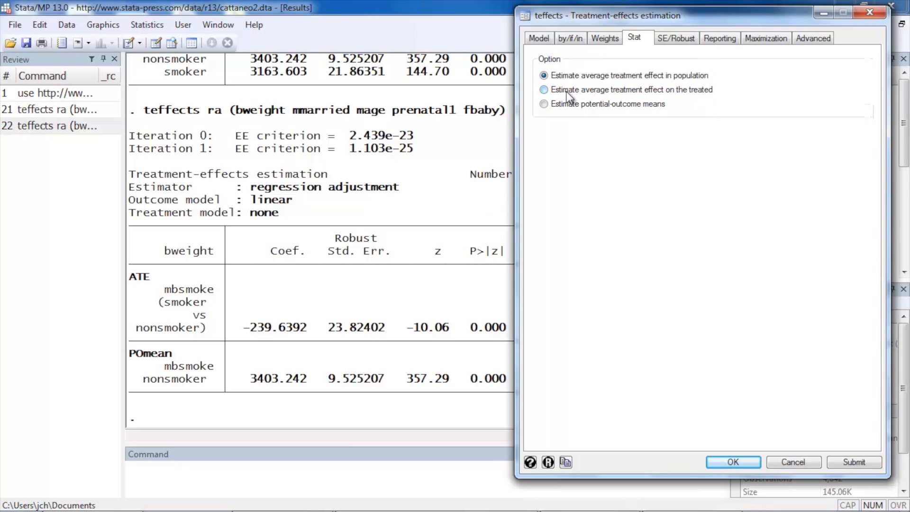
Step: Choose average treatment effect on the treated and submit, giving ATET −223.30
click(543, 89)
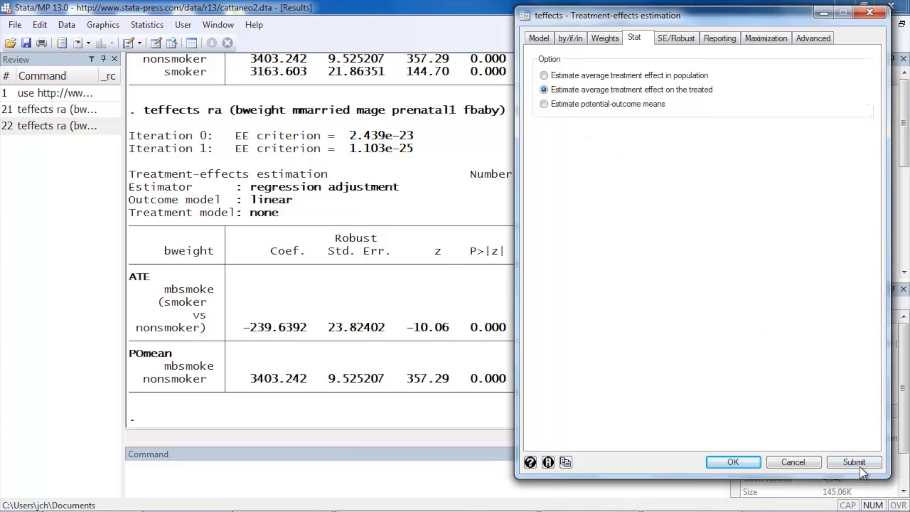
click(854, 463)
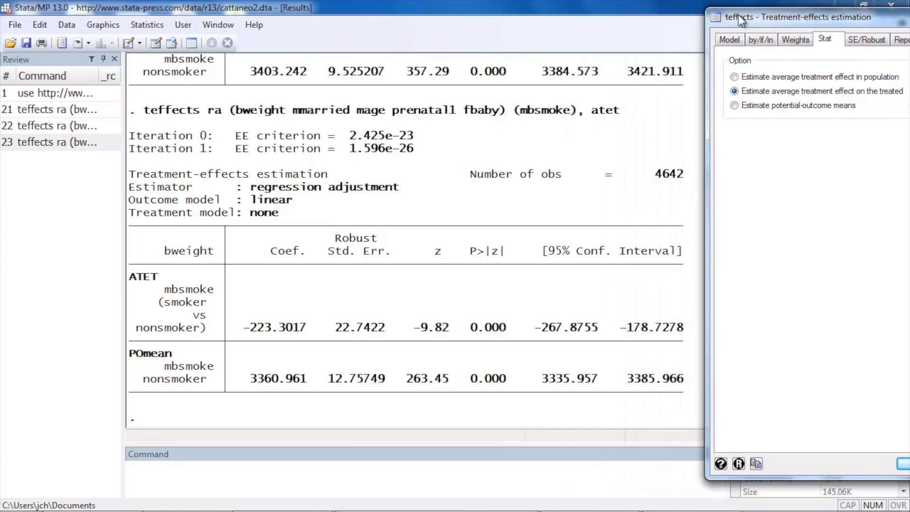
mouse_move(589, 129)
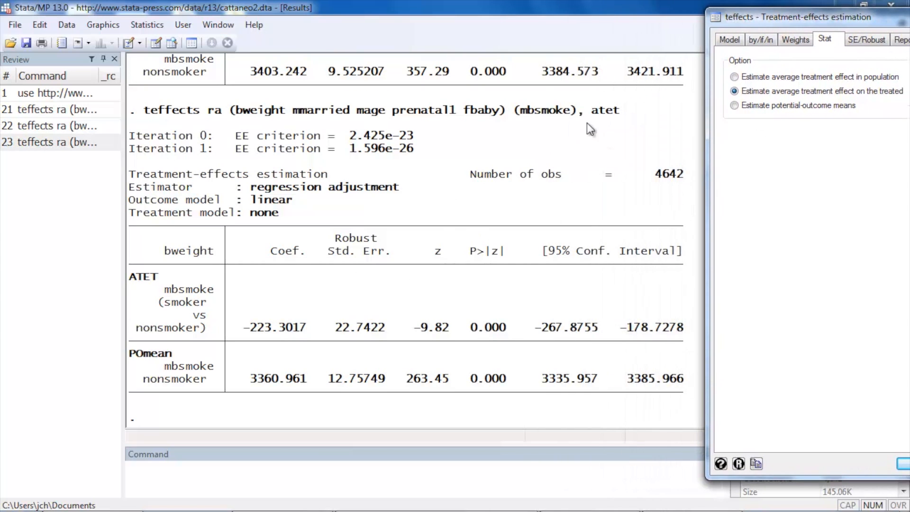
mouse_move(342, 260)
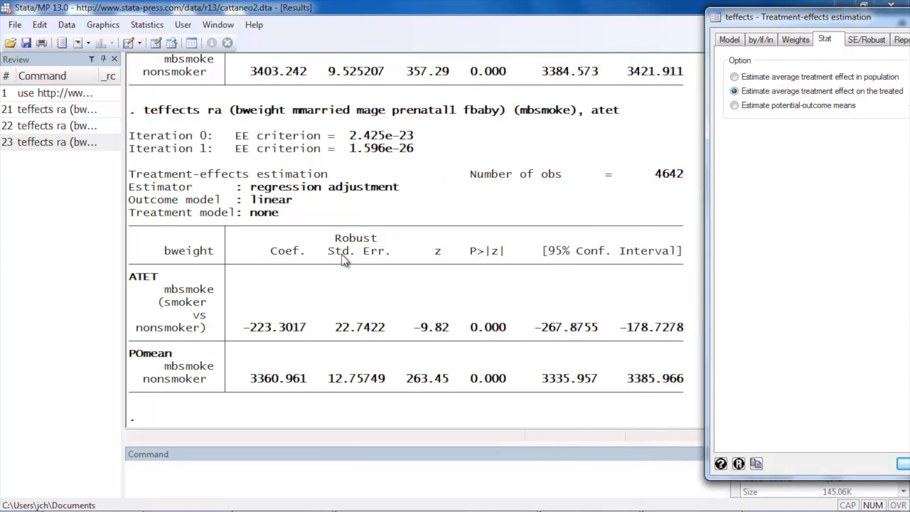
mouse_move(277, 302)
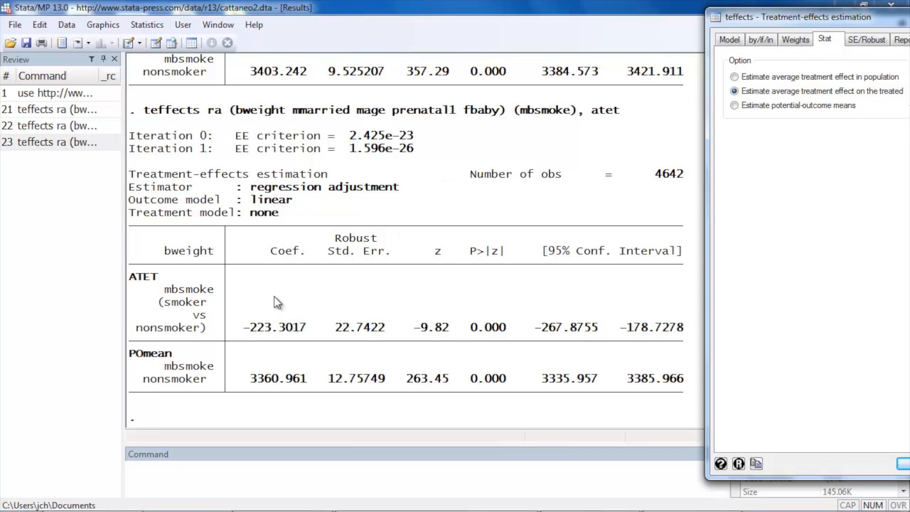
mouse_move(285, 275)
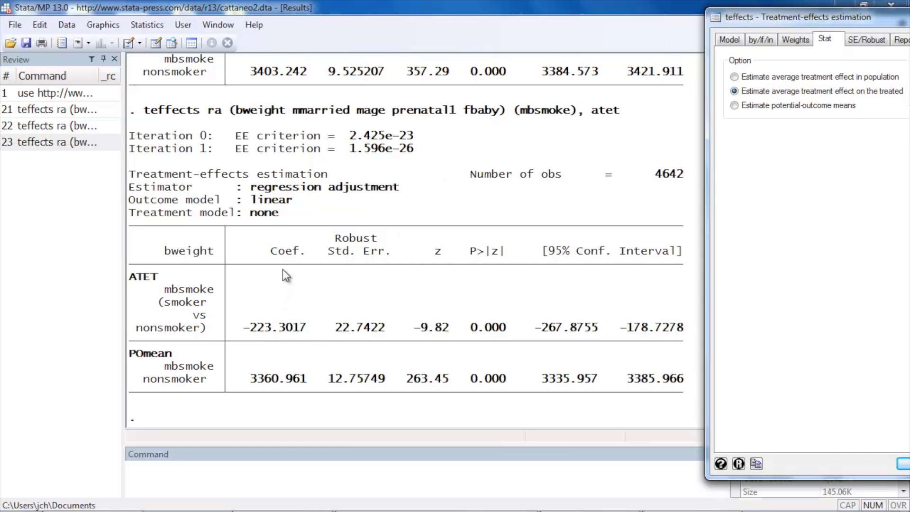
mouse_move(677, 113)
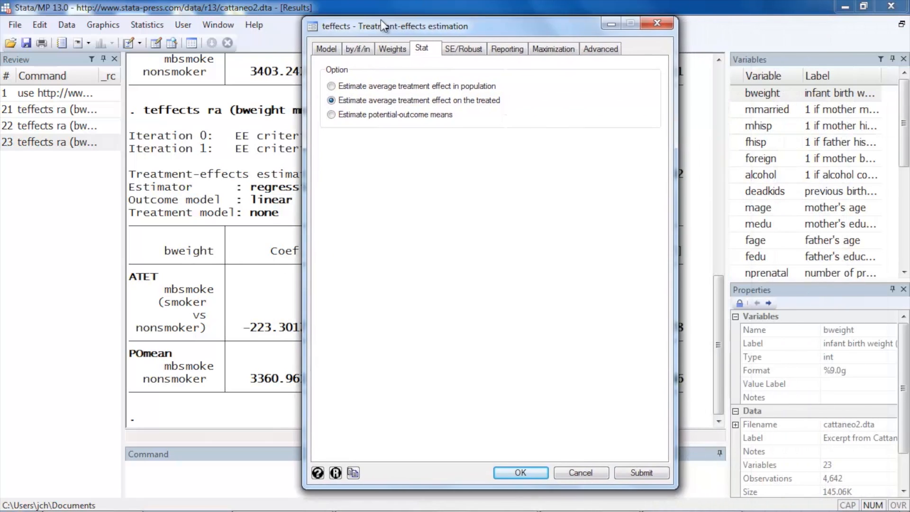
Step: Return to the Model tab showing the bweight outcome and mbsmoke treatment
click(309, 41)
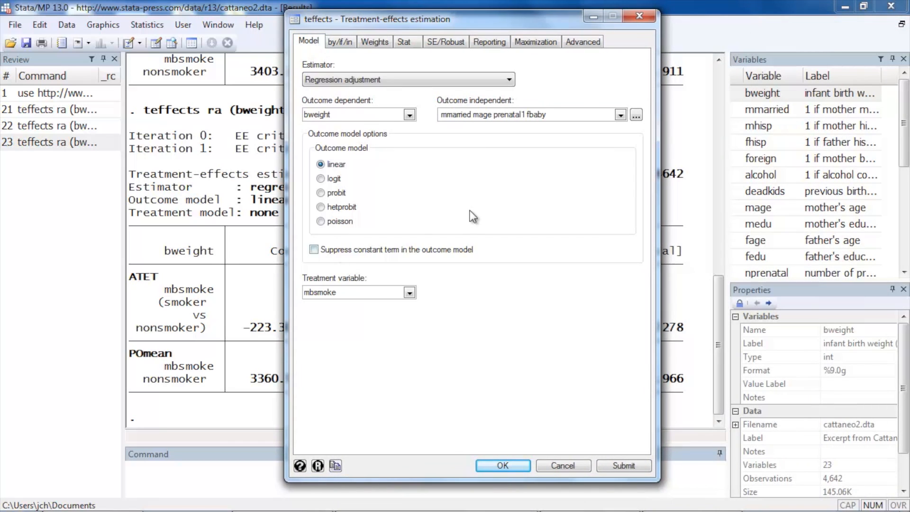
mouse_move(509, 207)
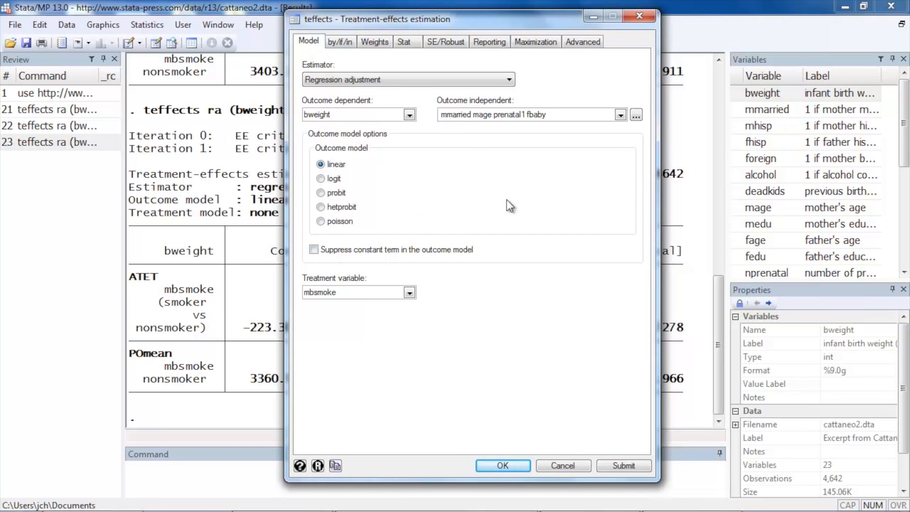
mouse_move(532, 208)
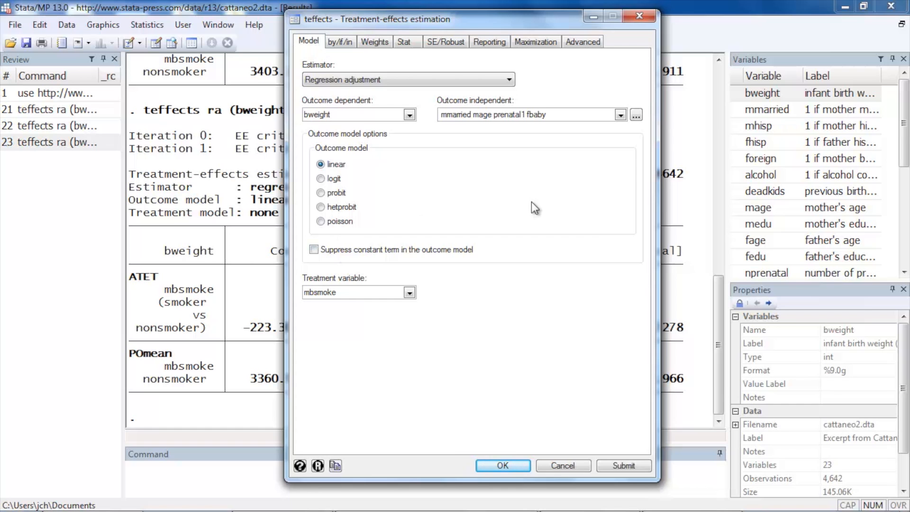